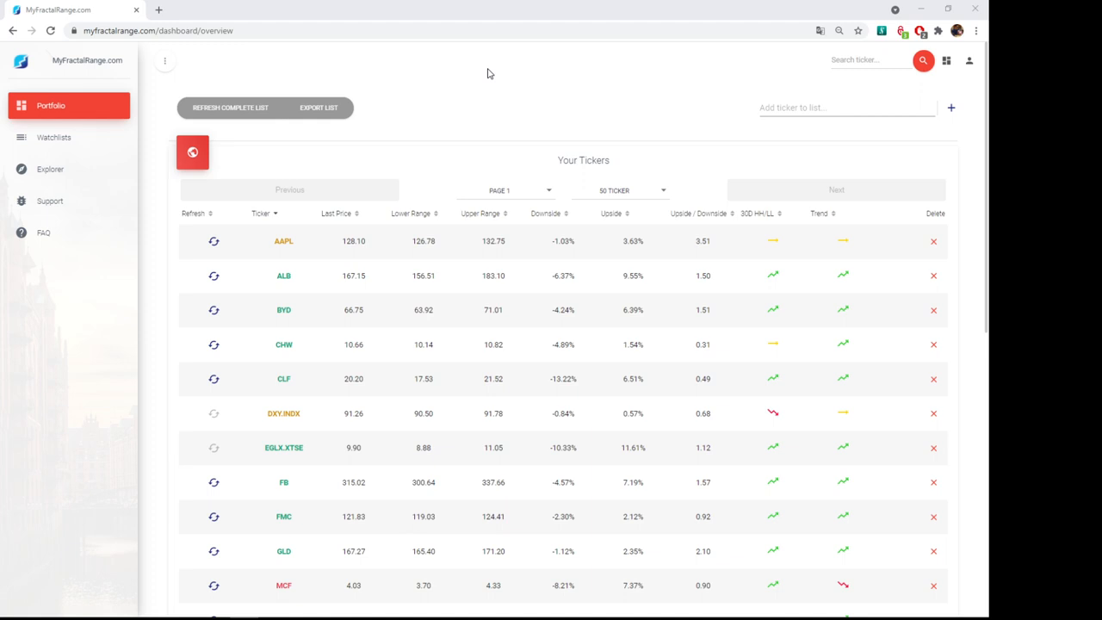
{"action": "mouse_move", "coordinate": [495, 150]}
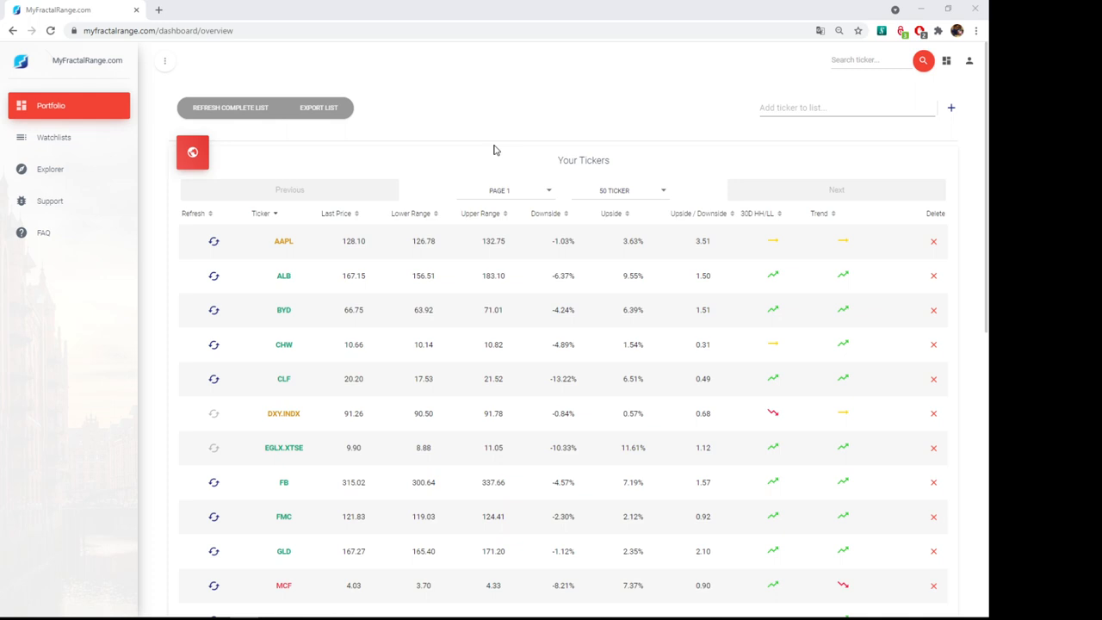
{"action": "mouse_move", "coordinate": [152, 238]}
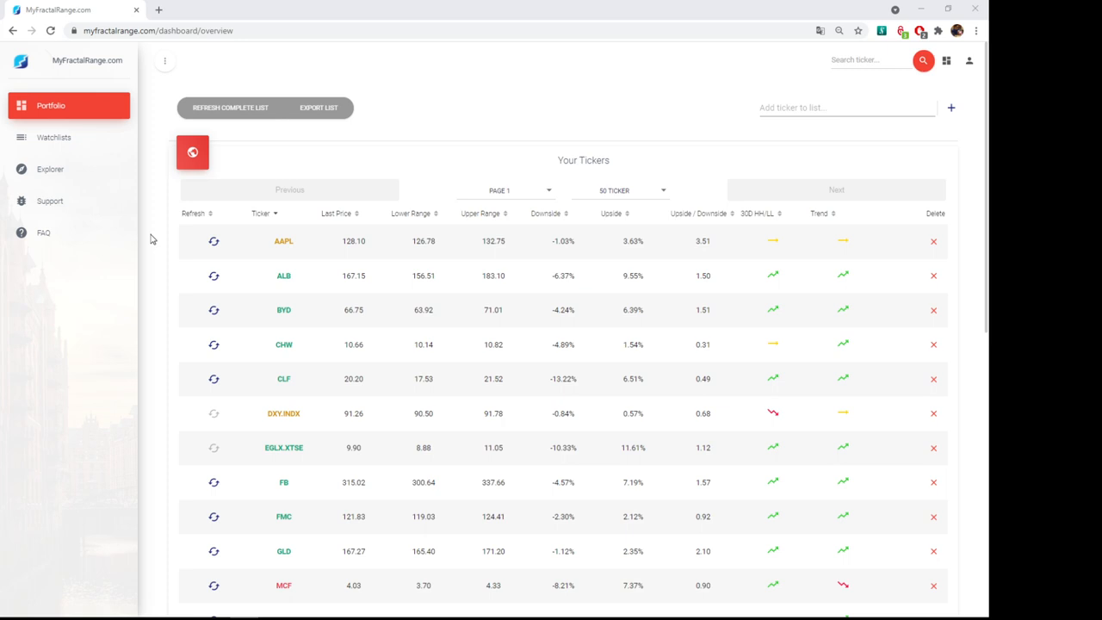
{"action": "mouse_move", "coordinate": [165, 238]}
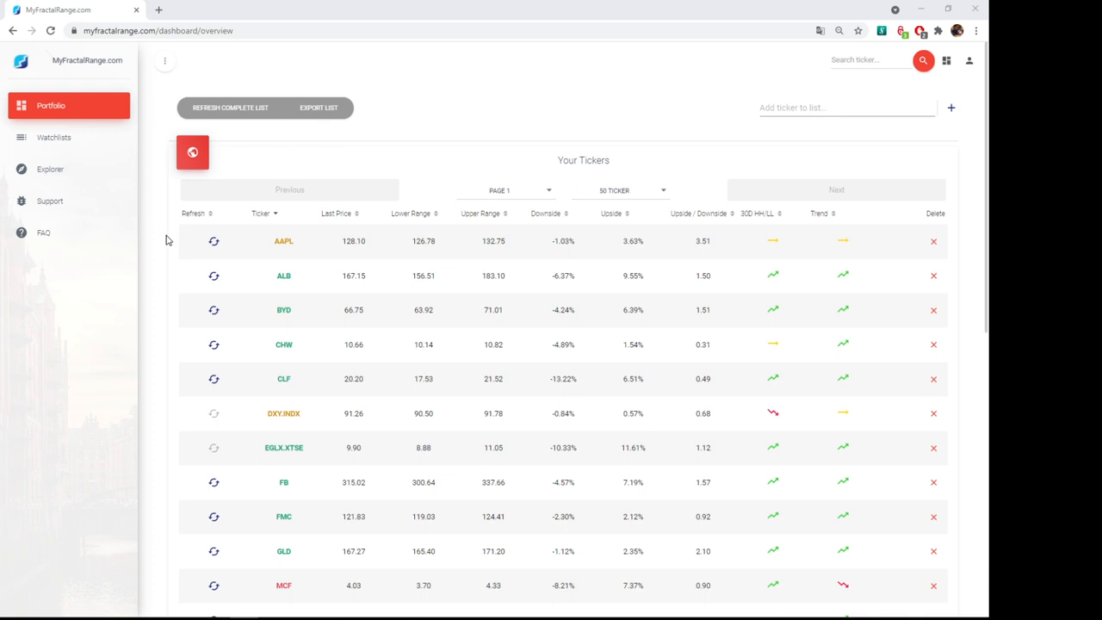
{"action": "mouse_move", "coordinate": [506, 214]}
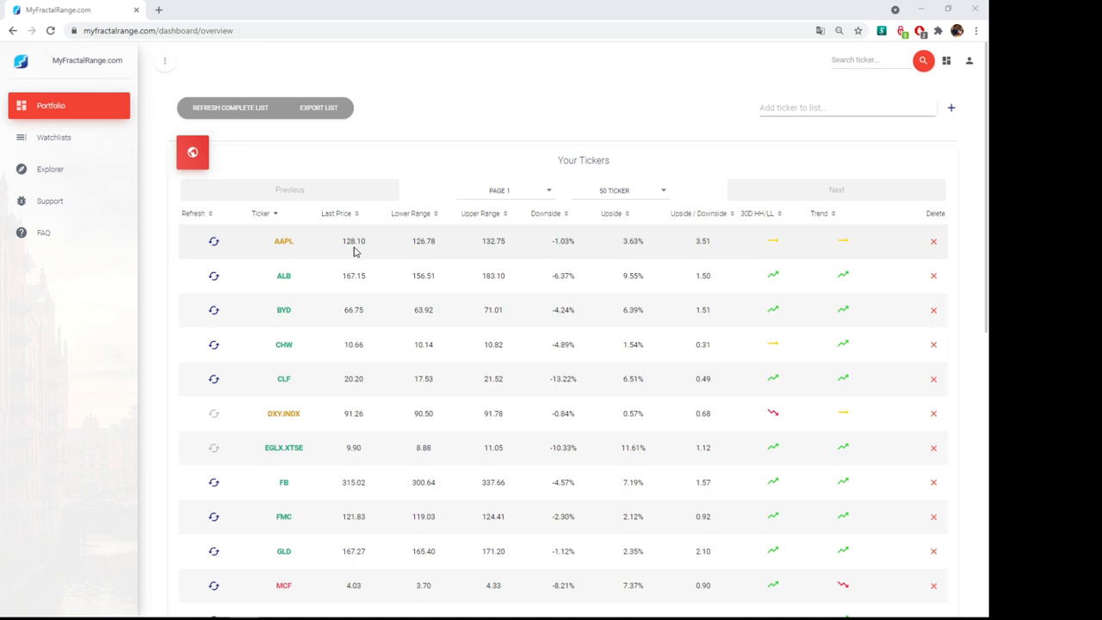
{"action": "mouse_move", "coordinate": [358, 241]}
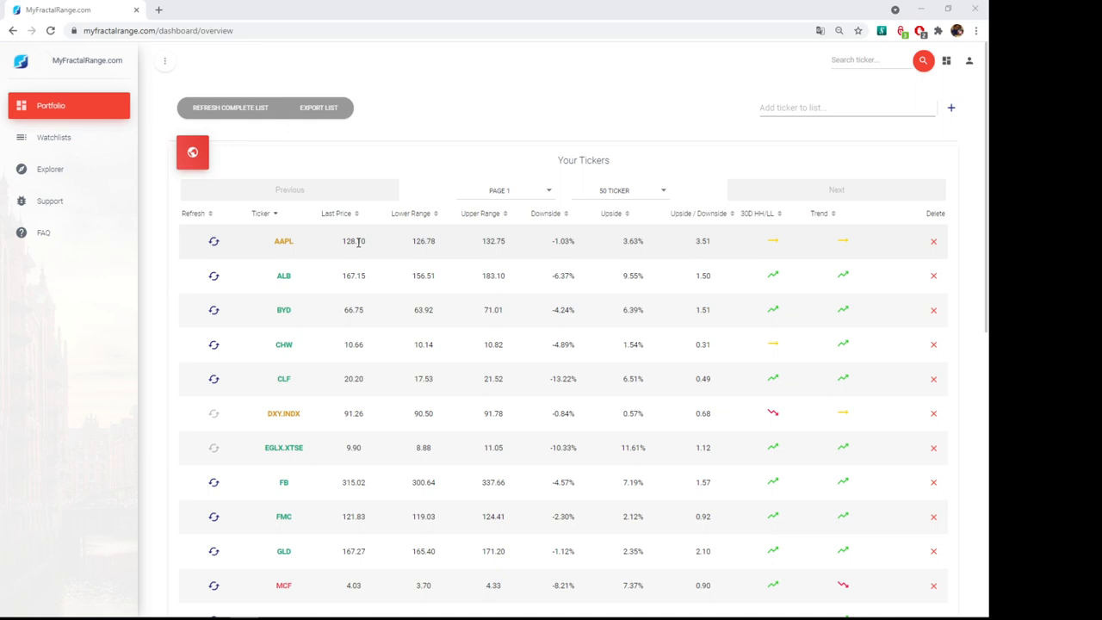
{"action": "mouse_move", "coordinate": [458, 272]}
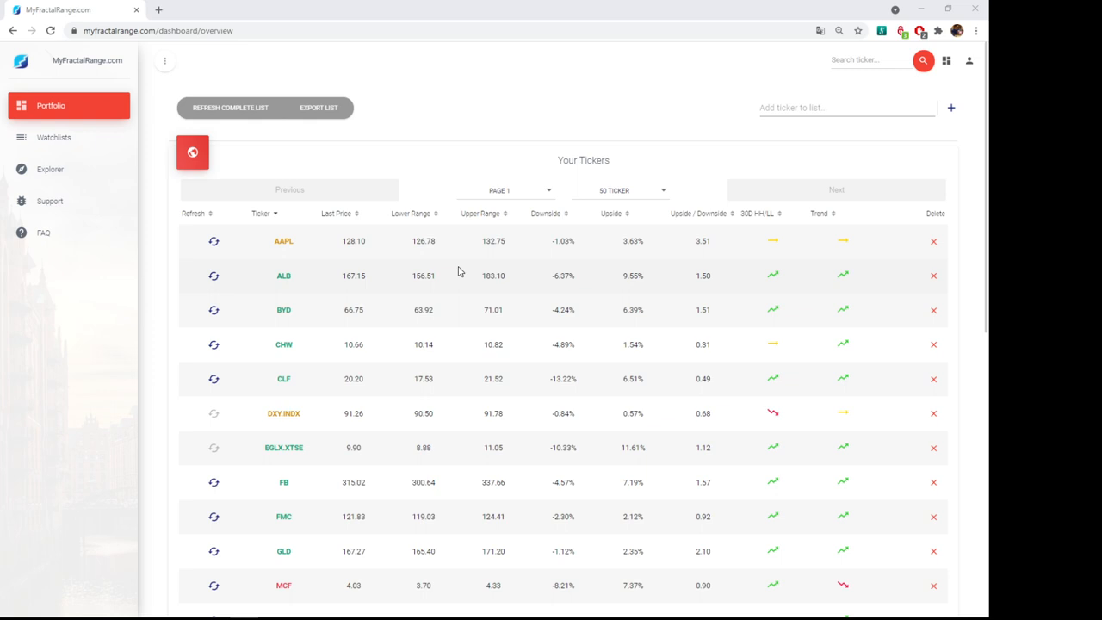
{"action": "mouse_move", "coordinate": [406, 245]}
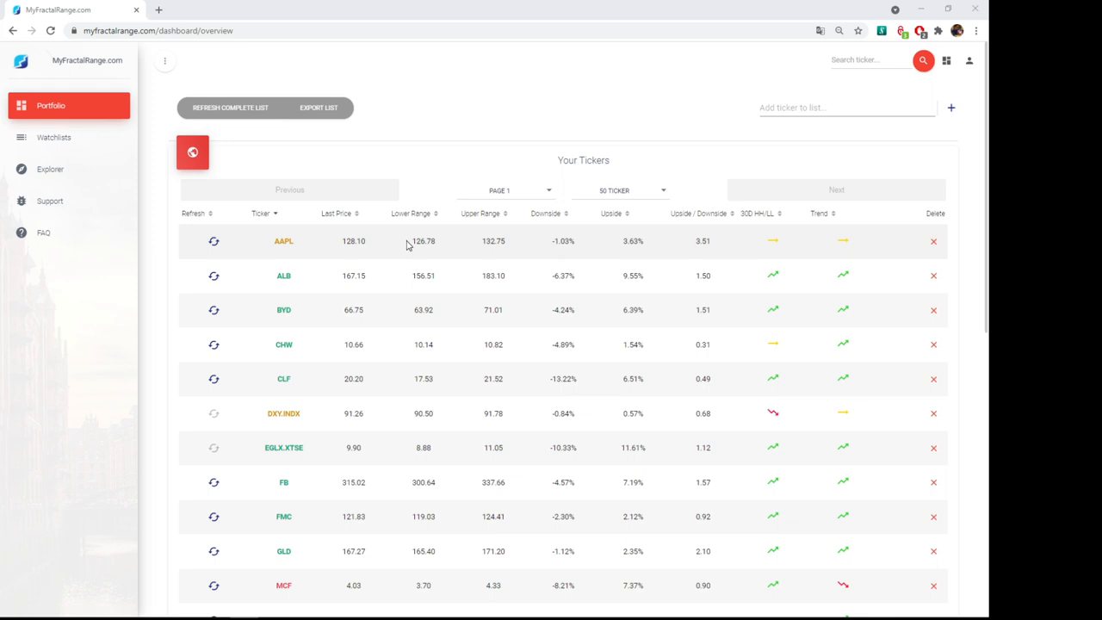
{"action": "mouse_move", "coordinate": [439, 201]}
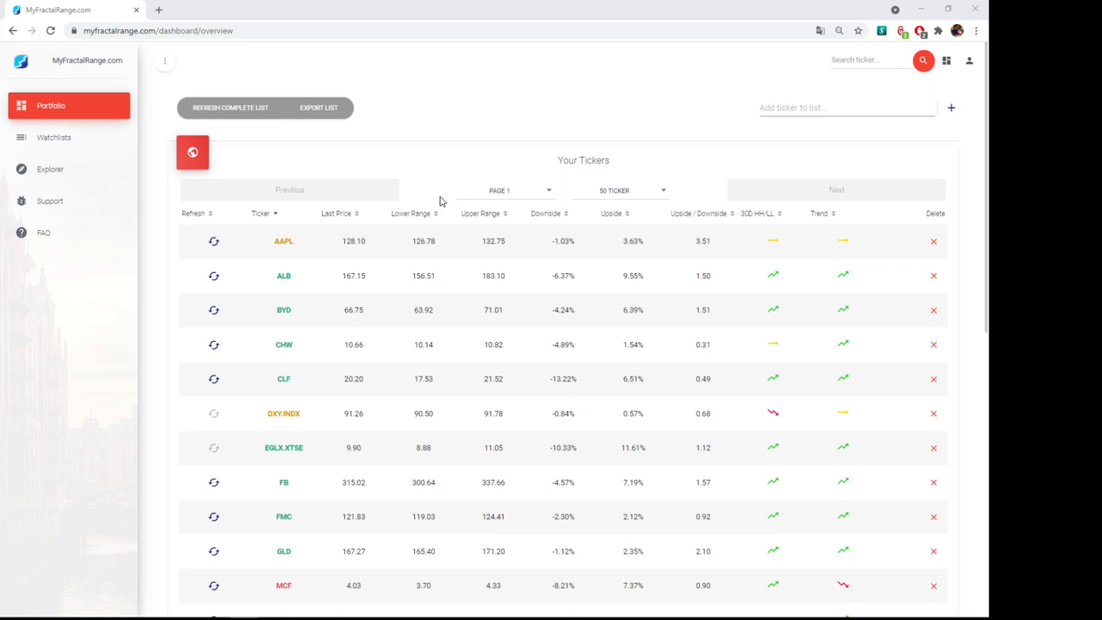
{"action": "mouse_move", "coordinate": [386, 248]}
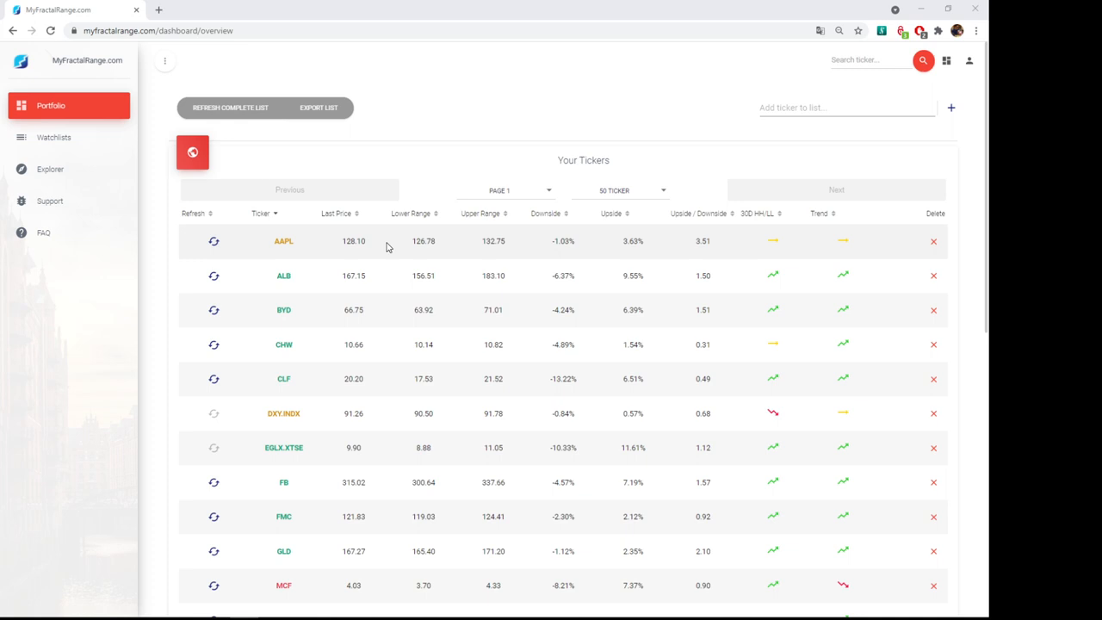
{"action": "mouse_move", "coordinate": [446, 208]}
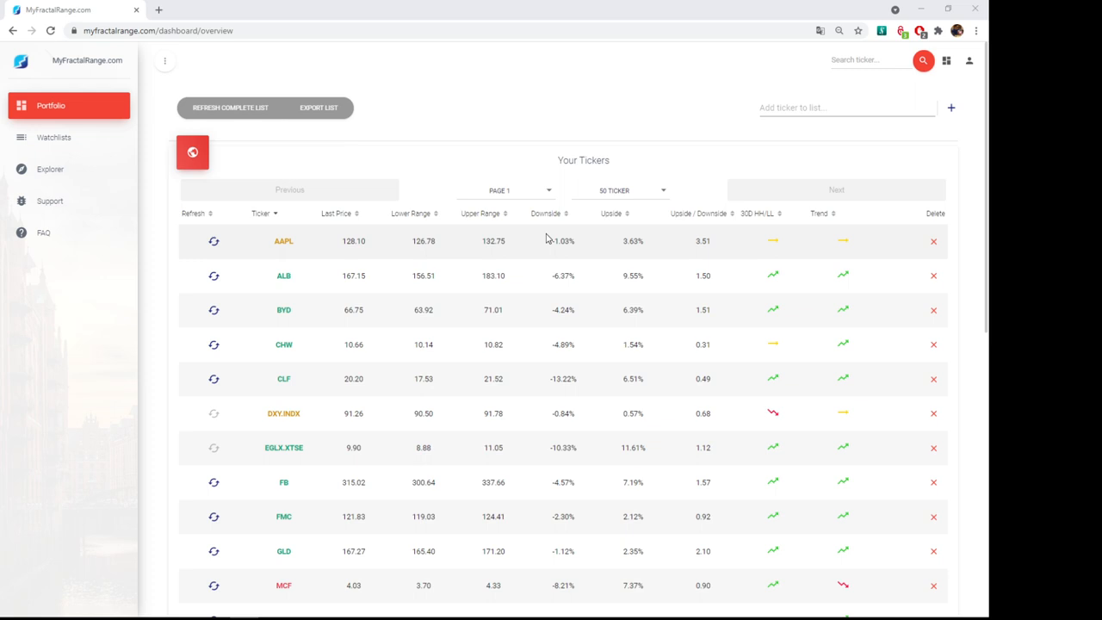
{"action": "mouse_move", "coordinate": [348, 241]}
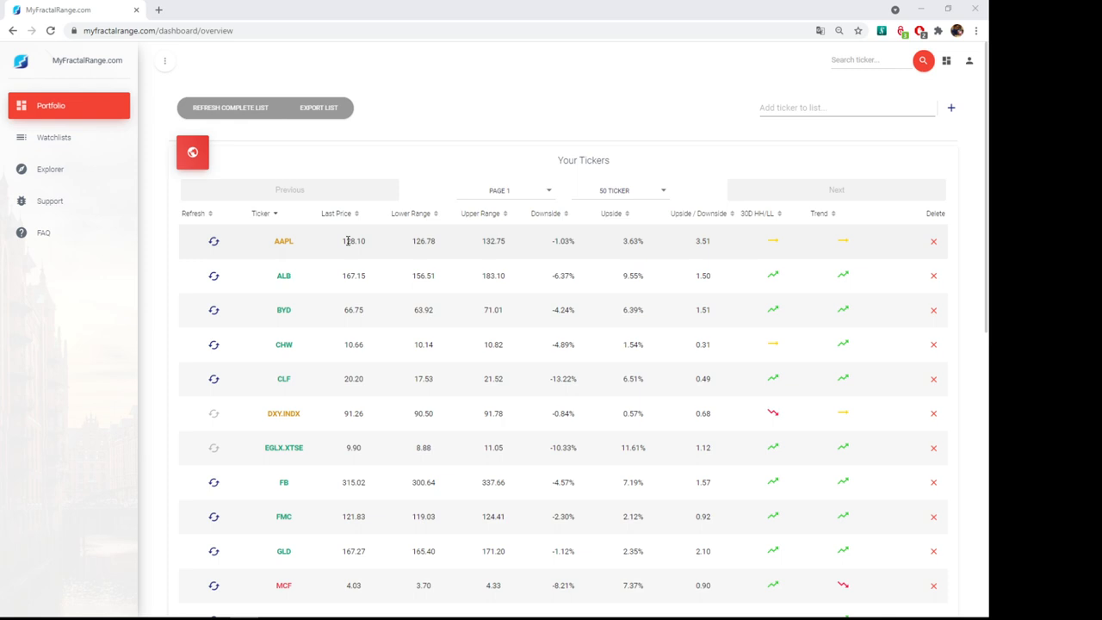
{"action": "mouse_move", "coordinate": [459, 213]}
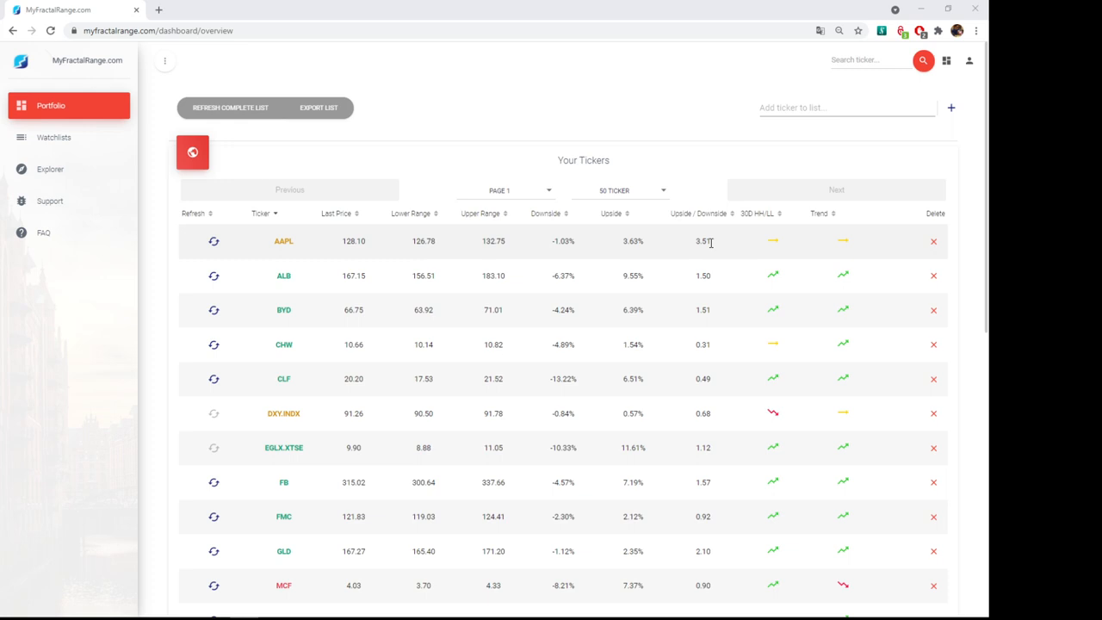
{"action": "mouse_move", "coordinate": [706, 244]}
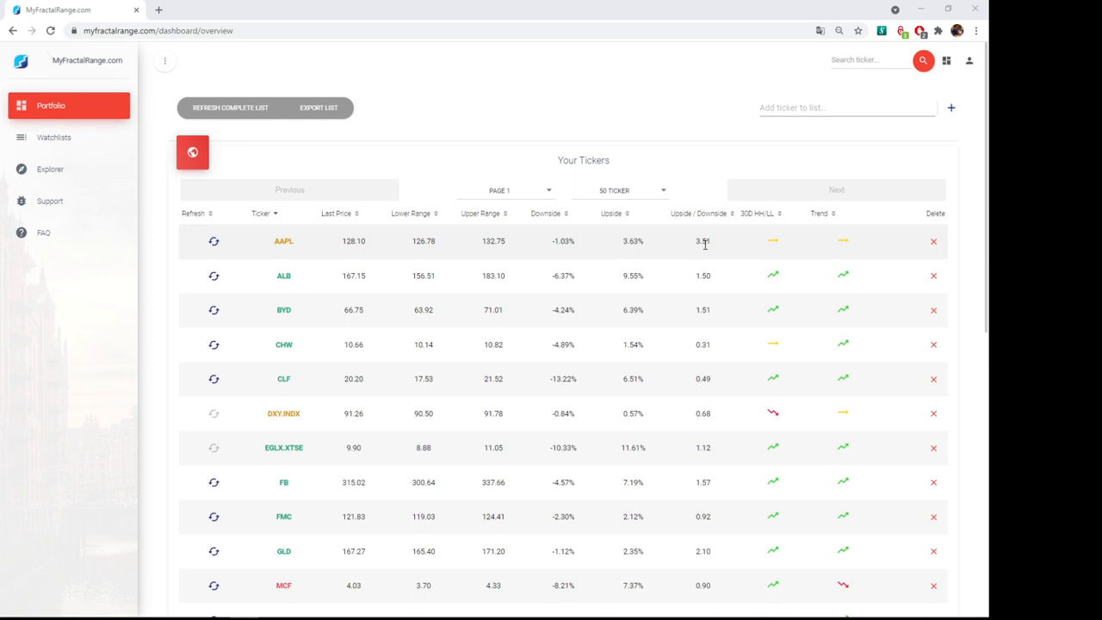
{"action": "mouse_move", "coordinate": [783, 279]}
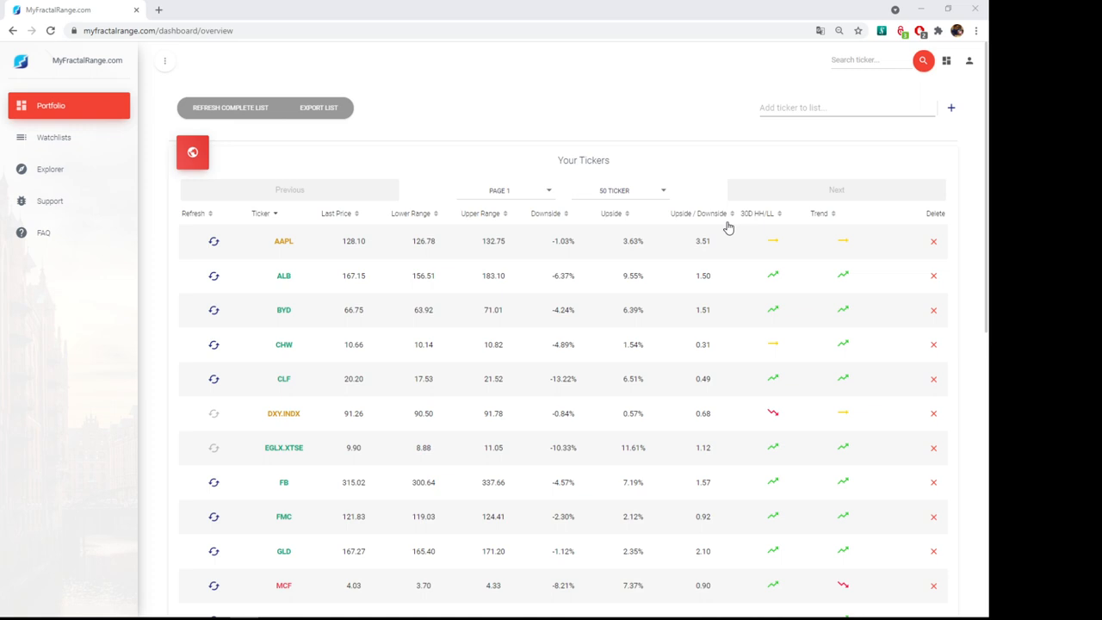
{"action": "mouse_move", "coordinate": [756, 213]}
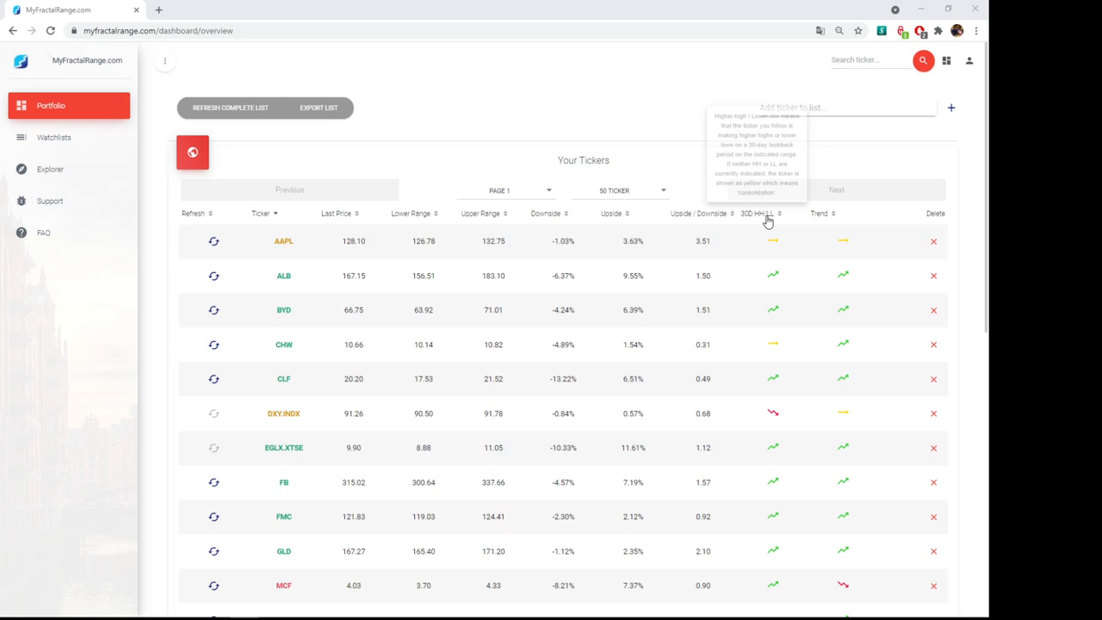
{"action": "mouse_move", "coordinate": [772, 353]}
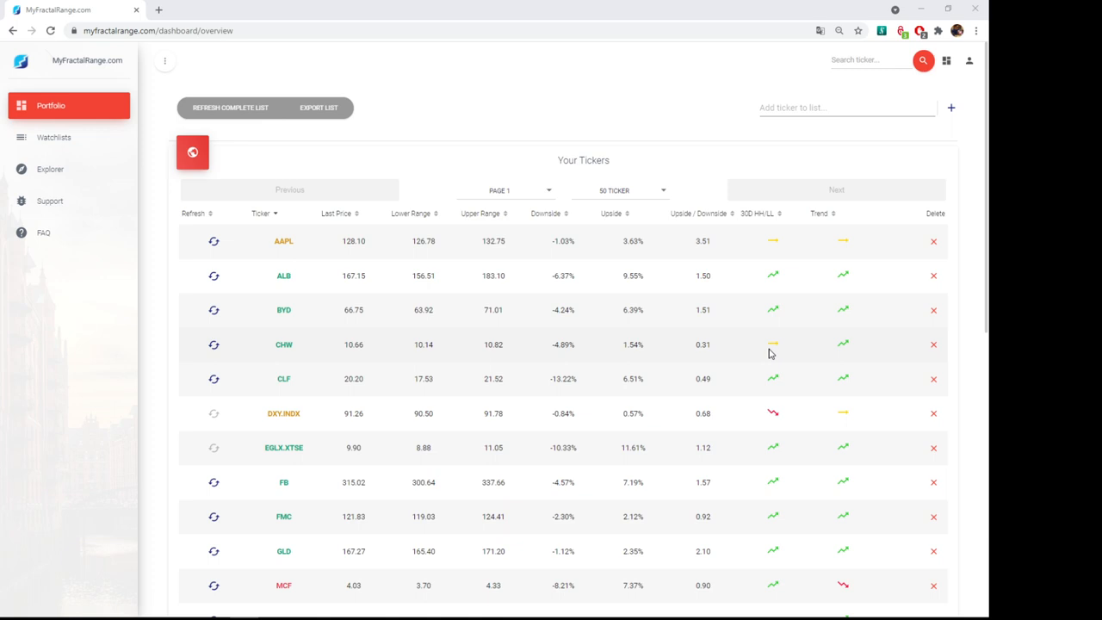
{"action": "mouse_move", "coordinate": [844, 325]}
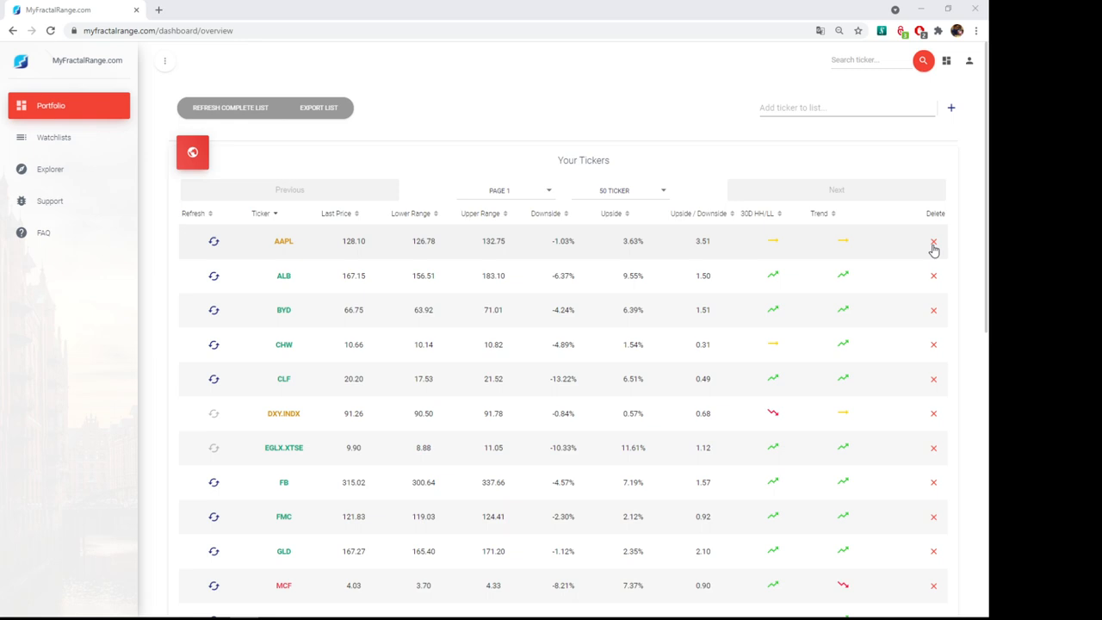
Enter DG XPAR in the 'Add ticker to list' field so DG.XPAR joins Your Tickers
{"action": "left_click", "coordinate": [934, 241]}
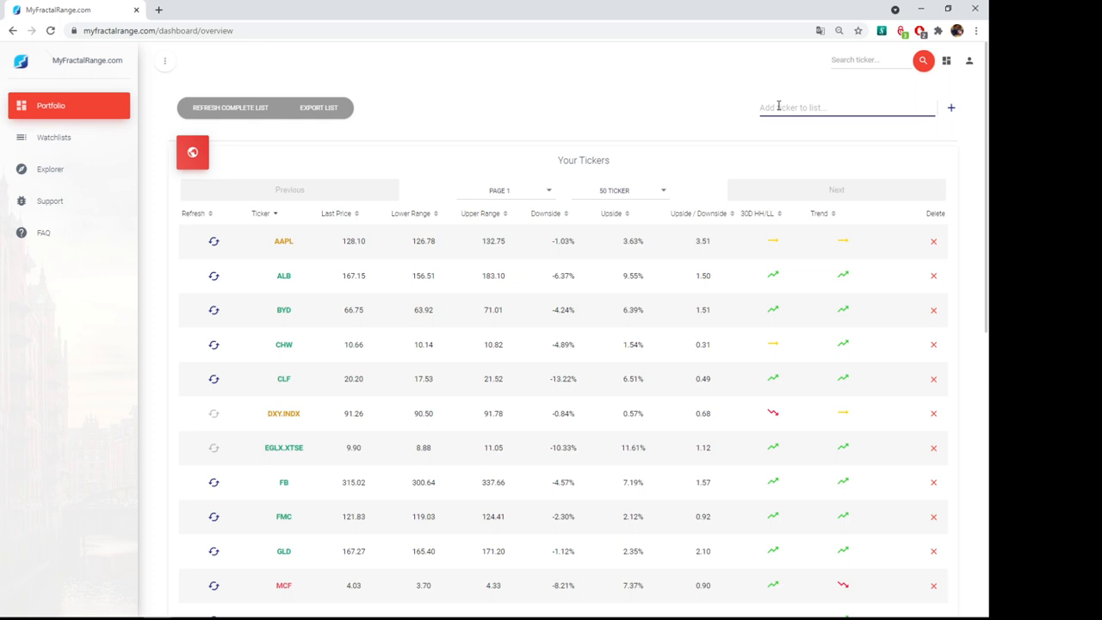
{"action": "type", "text": "dg.xpa"}
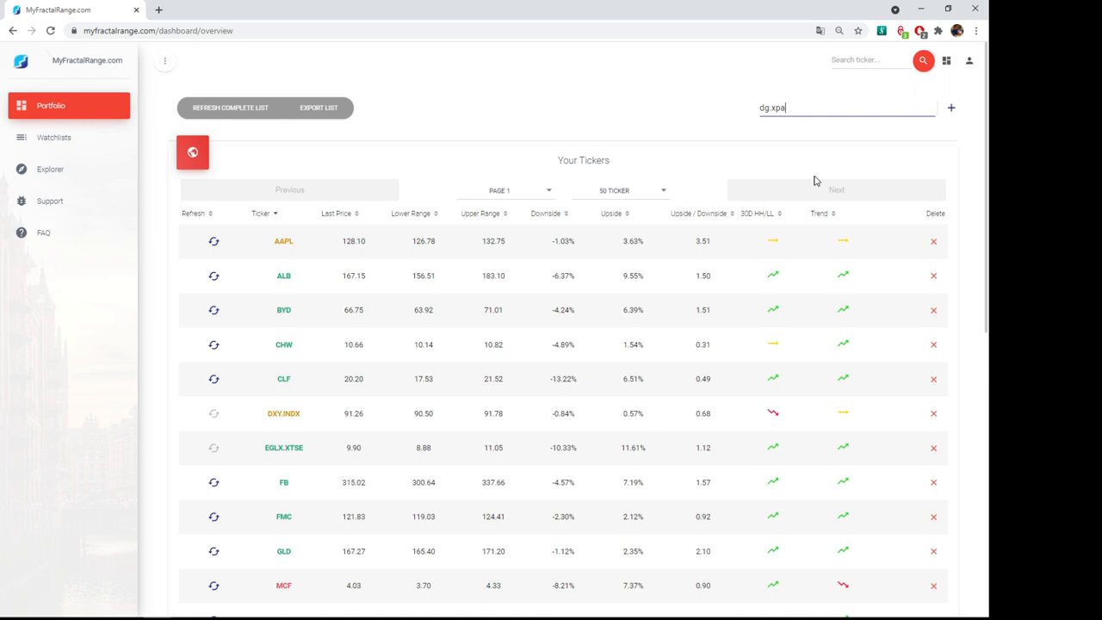
{"action": "type", "text": "r"}
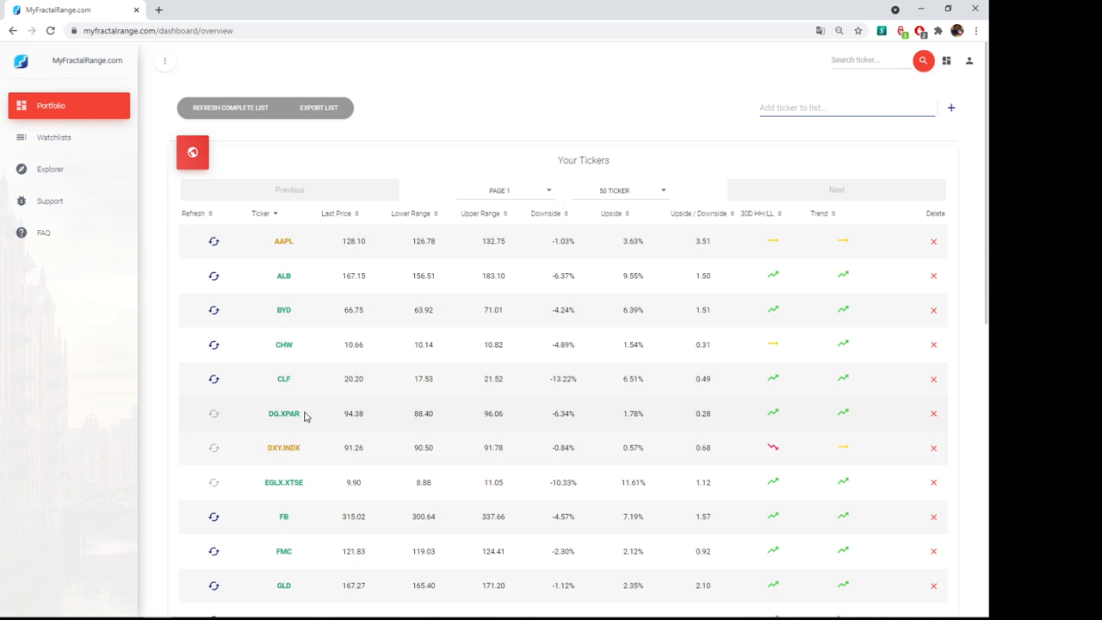
Scroll down through the portfolio ticker table that still holds DG.XPAR
{"action": "scroll", "scroll_direction": "down", "scroll_amount": 3}
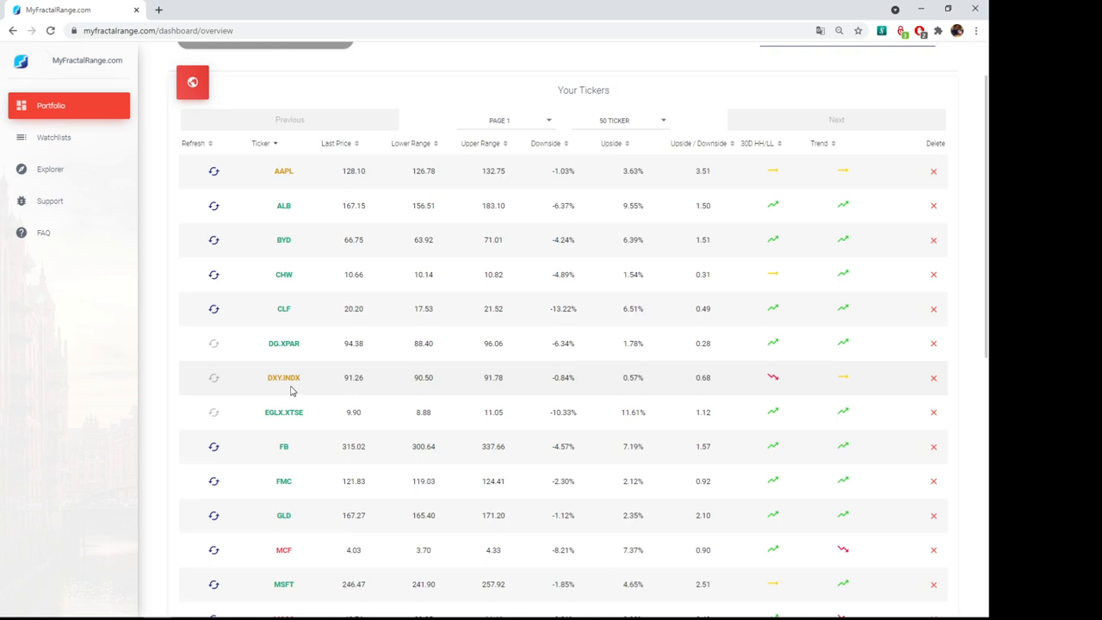
{"action": "mouse_move", "coordinate": [262, 383]}
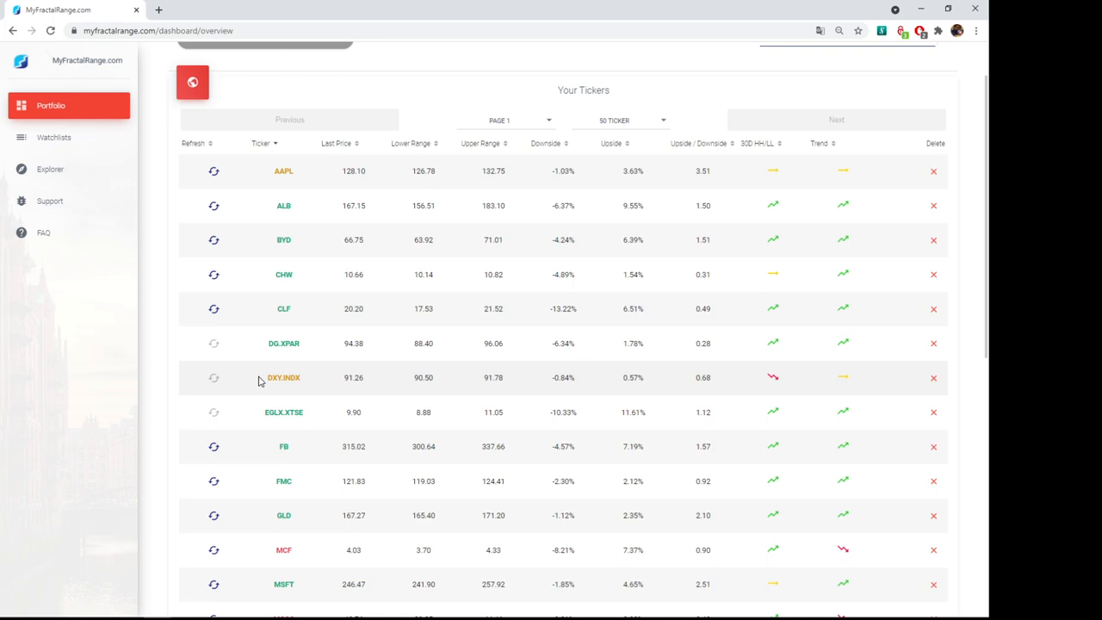
{"action": "scroll", "scroll_direction": "down", "scroll_amount": 3}
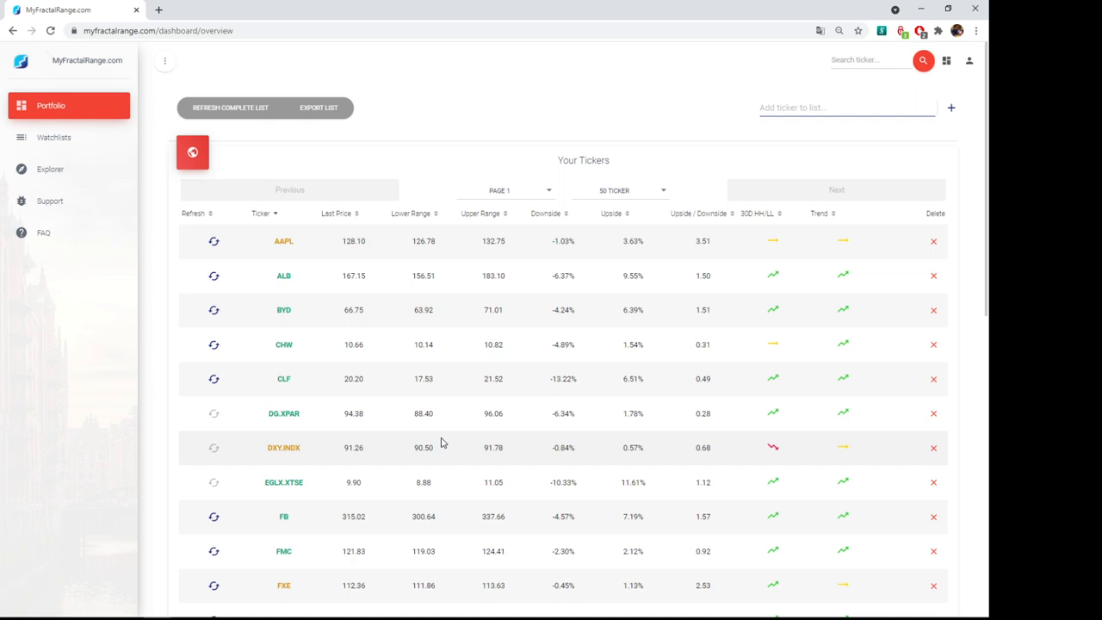
{"action": "type", "text": "eur"}
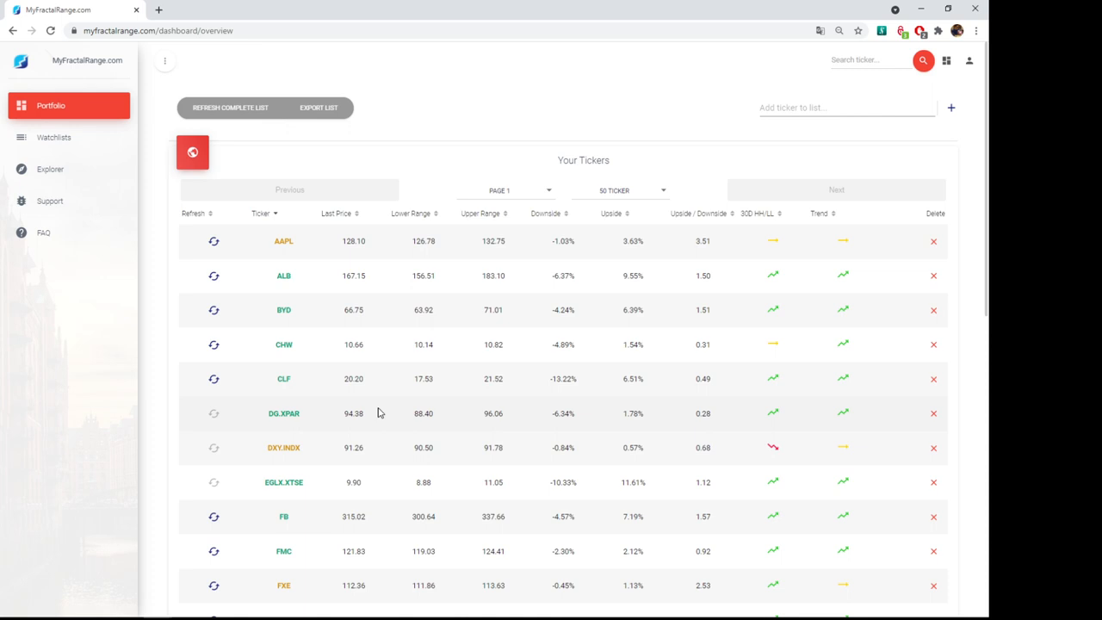
Refresh the complete portfolio list, export it to CSV and bring up AAPL's detail page
{"action": "left_click", "coordinate": [847, 106]}
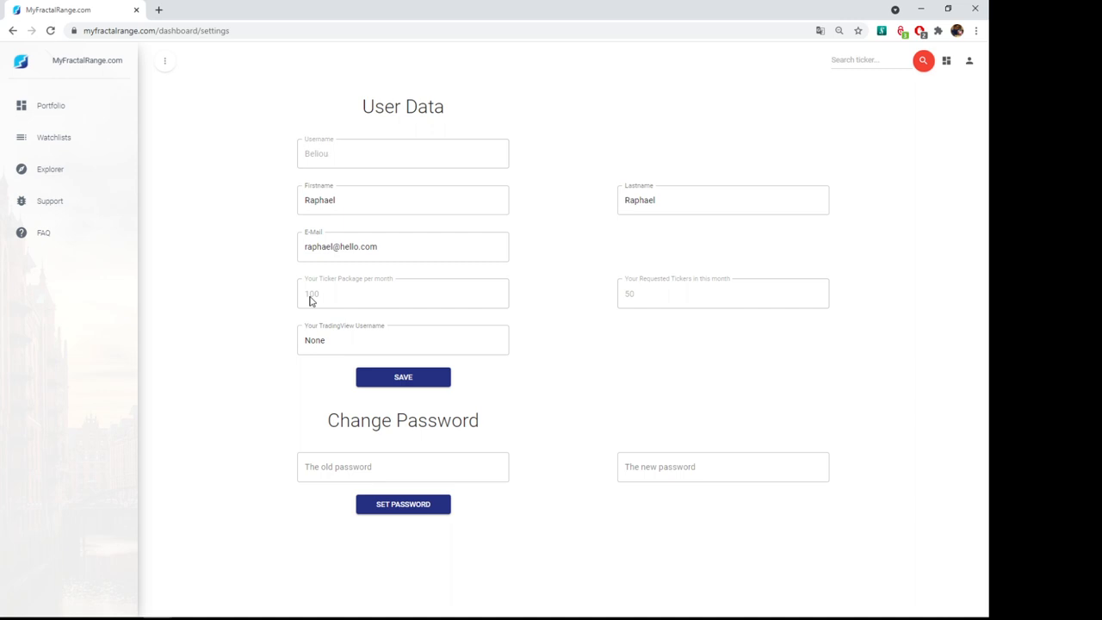
{"action": "mouse_move", "coordinate": [620, 301]}
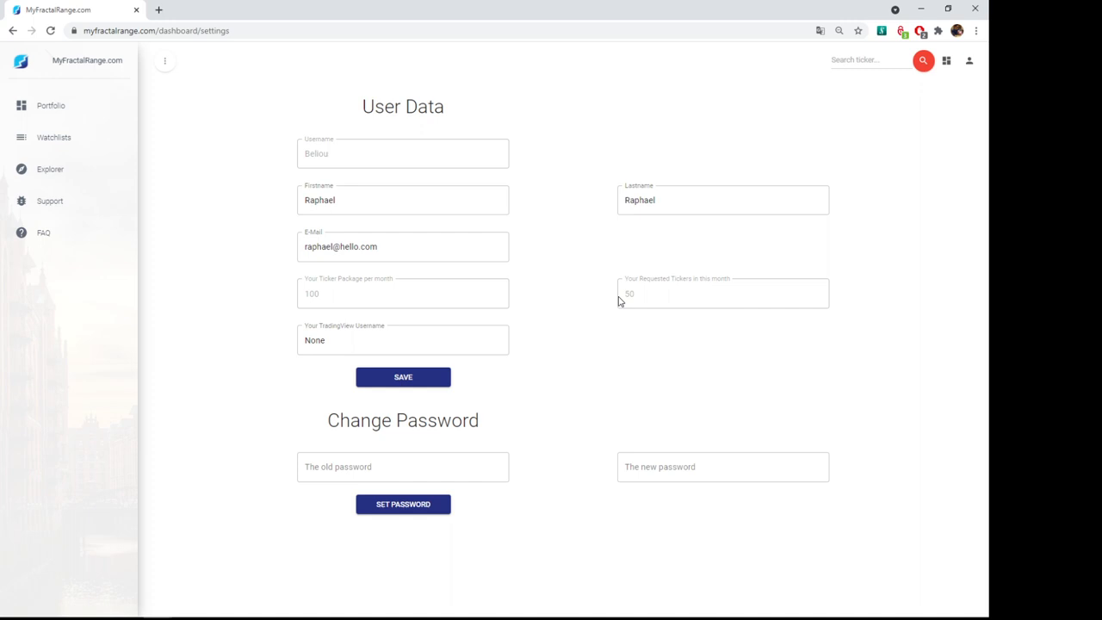
{"action": "mouse_move", "coordinate": [145, 188]}
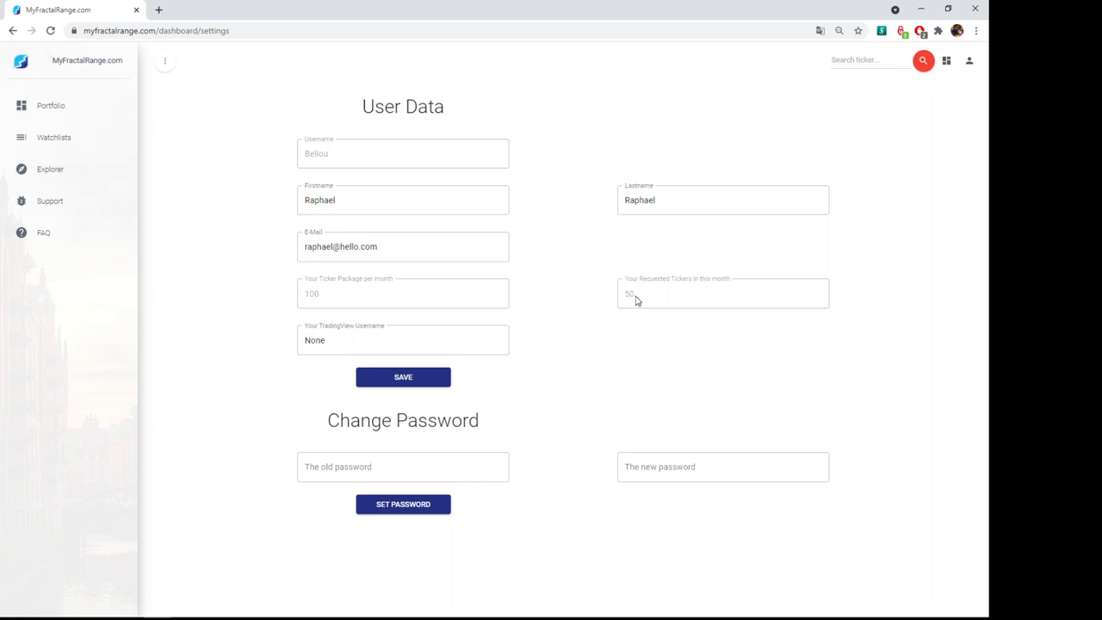
{"action": "left_click", "coordinate": [50, 106]}
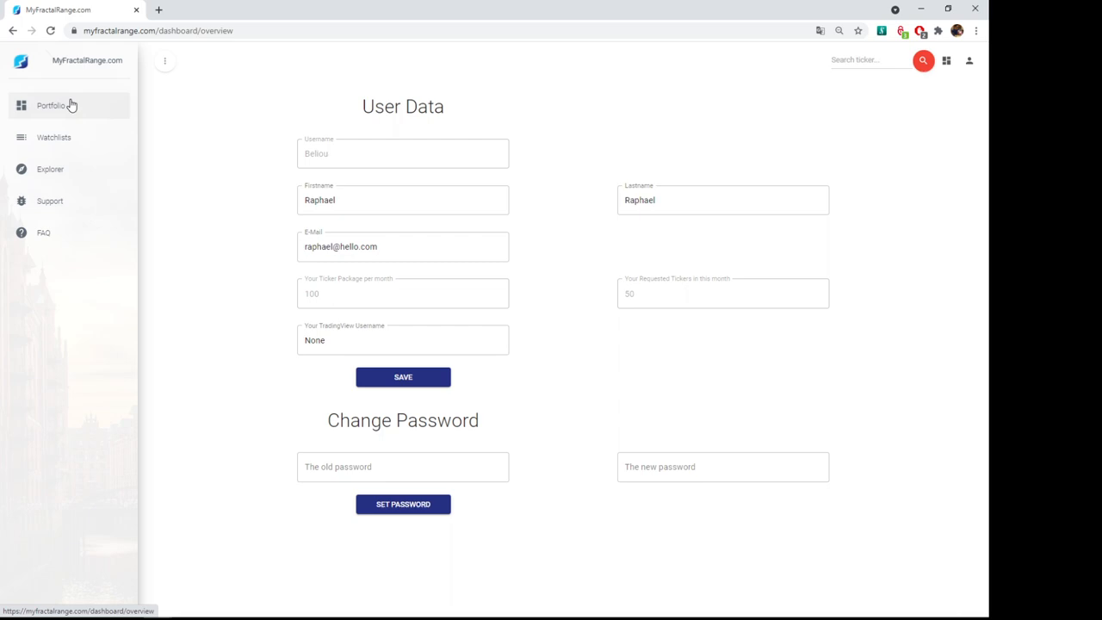
{"action": "left_click", "coordinate": [52, 105]}
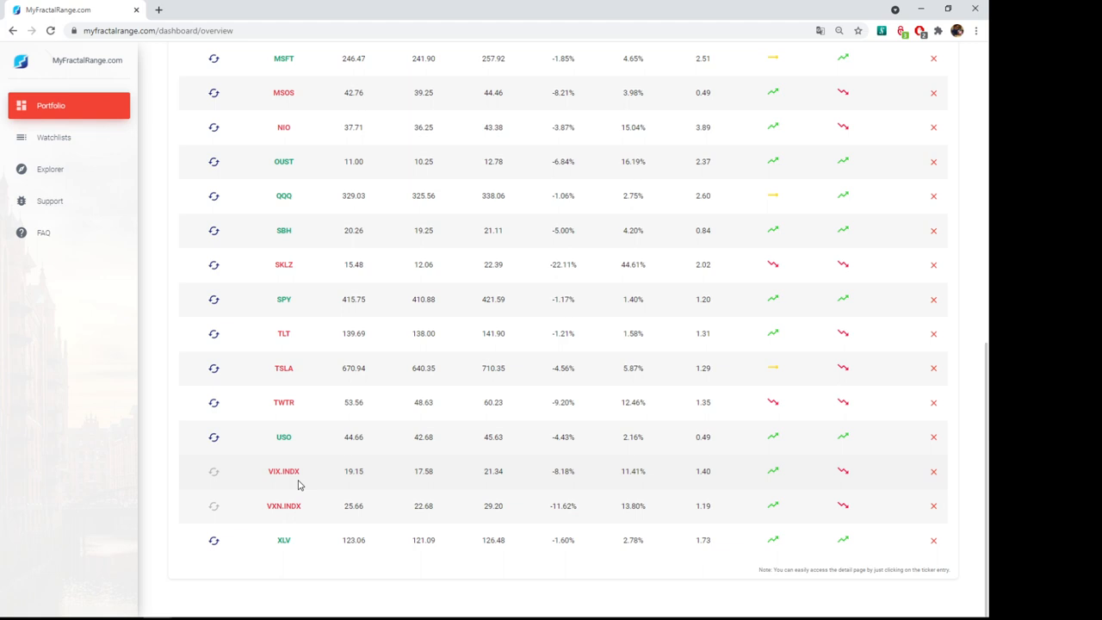
{"action": "mouse_move", "coordinate": [306, 334]}
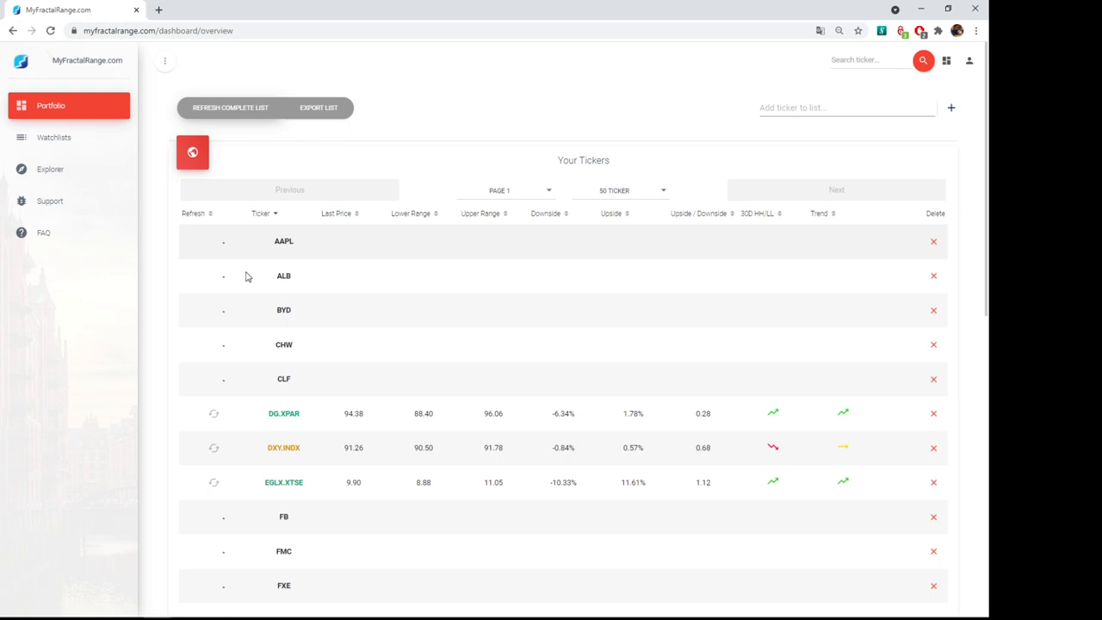
{"action": "mouse_move", "coordinate": [330, 299]}
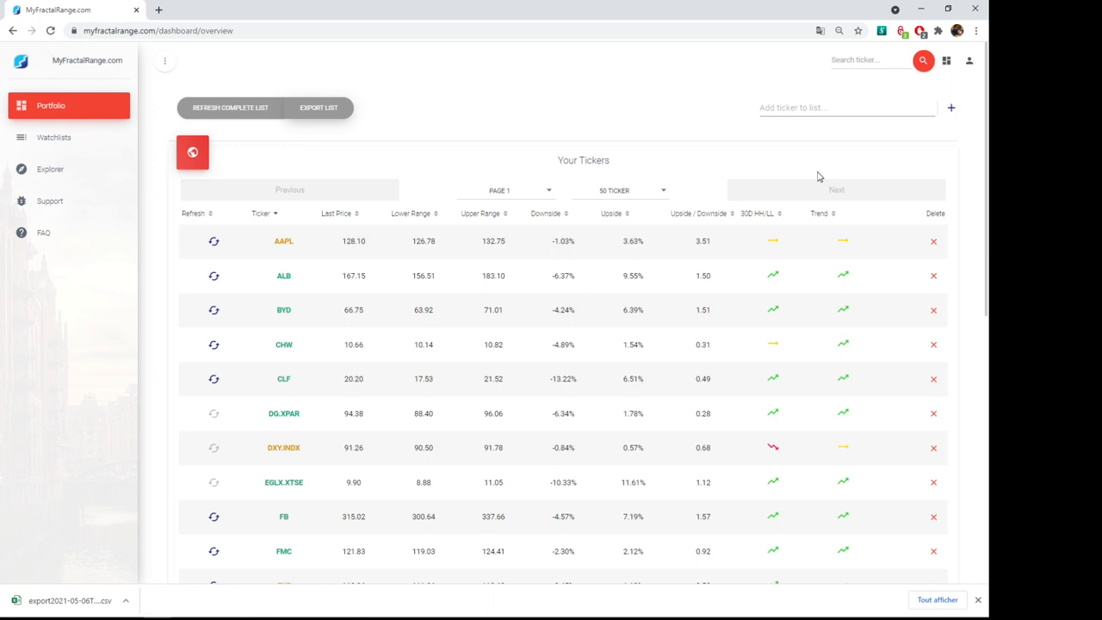
{"action": "mouse_move", "coordinate": [954, 585]}
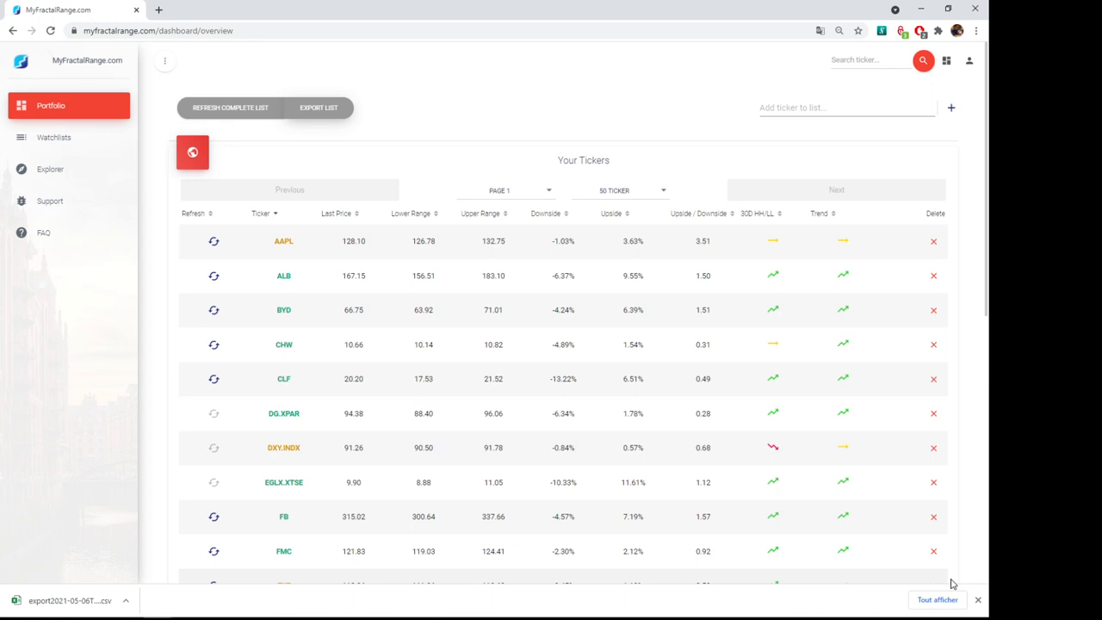
{"action": "left_click", "coordinate": [282, 241]}
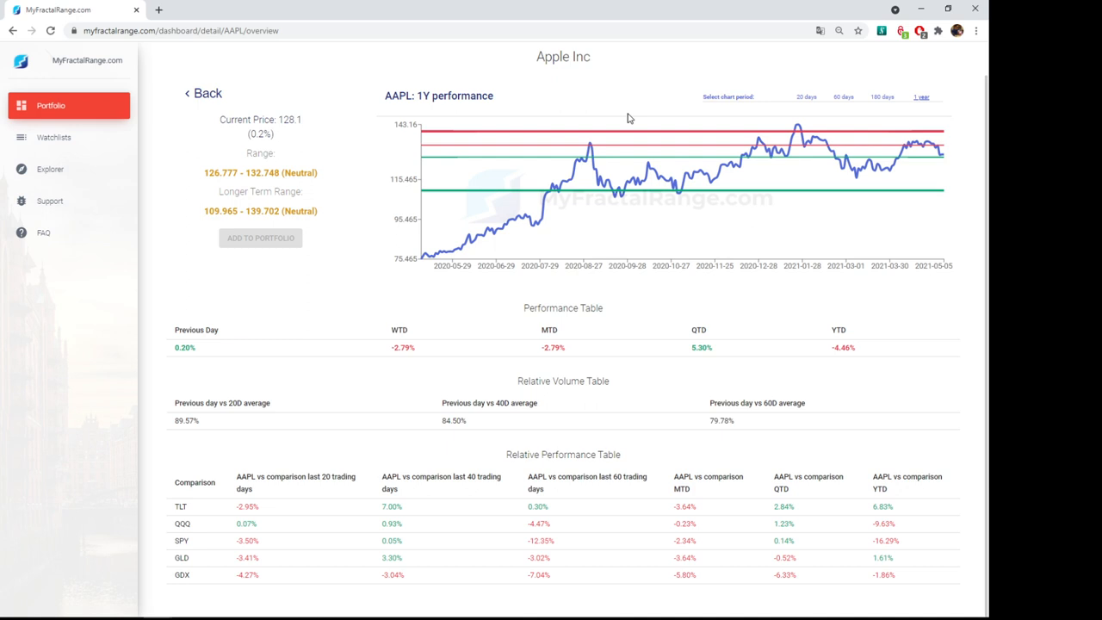
{"action": "left_click", "coordinate": [921, 96]}
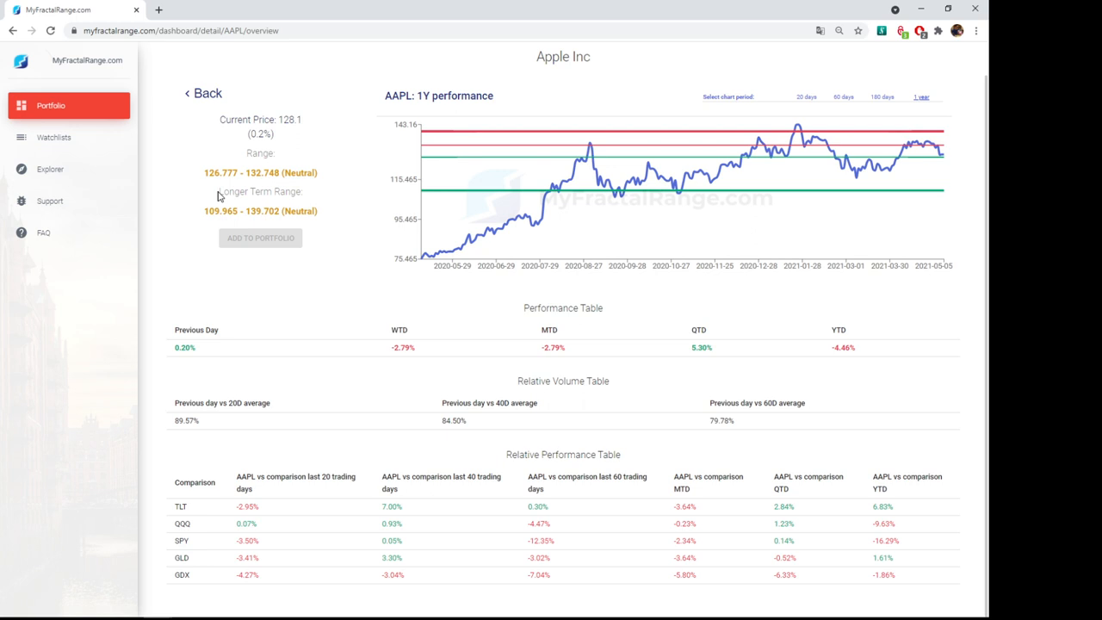
{"action": "left_click_drag", "start_coordinate": [219, 191], "coordinate": [317, 210]}
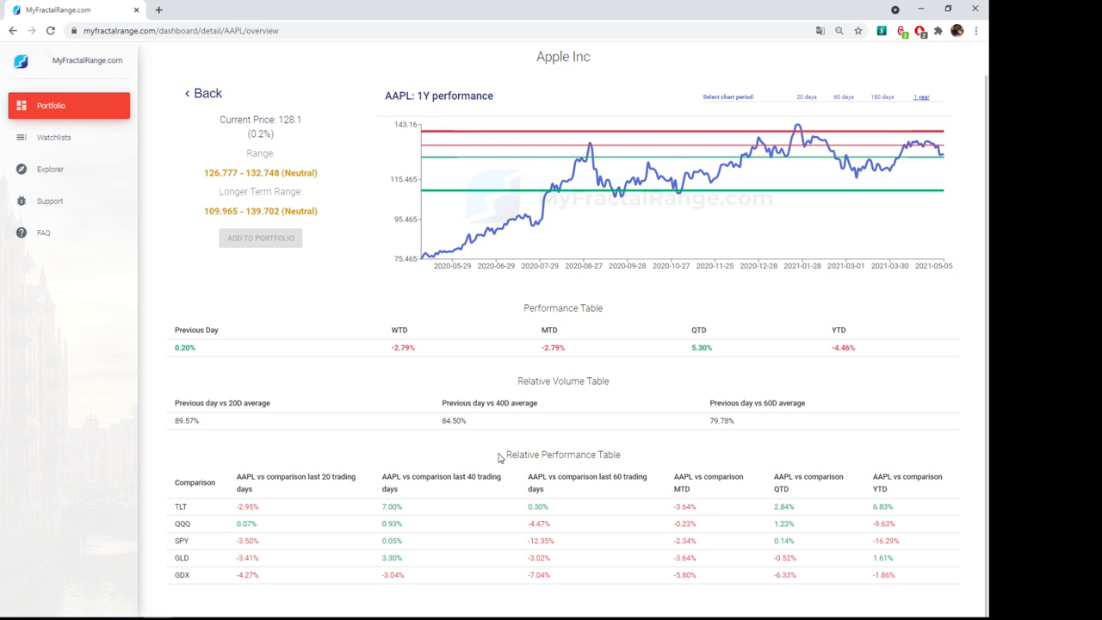
{"action": "mouse_move", "coordinate": [193, 573]}
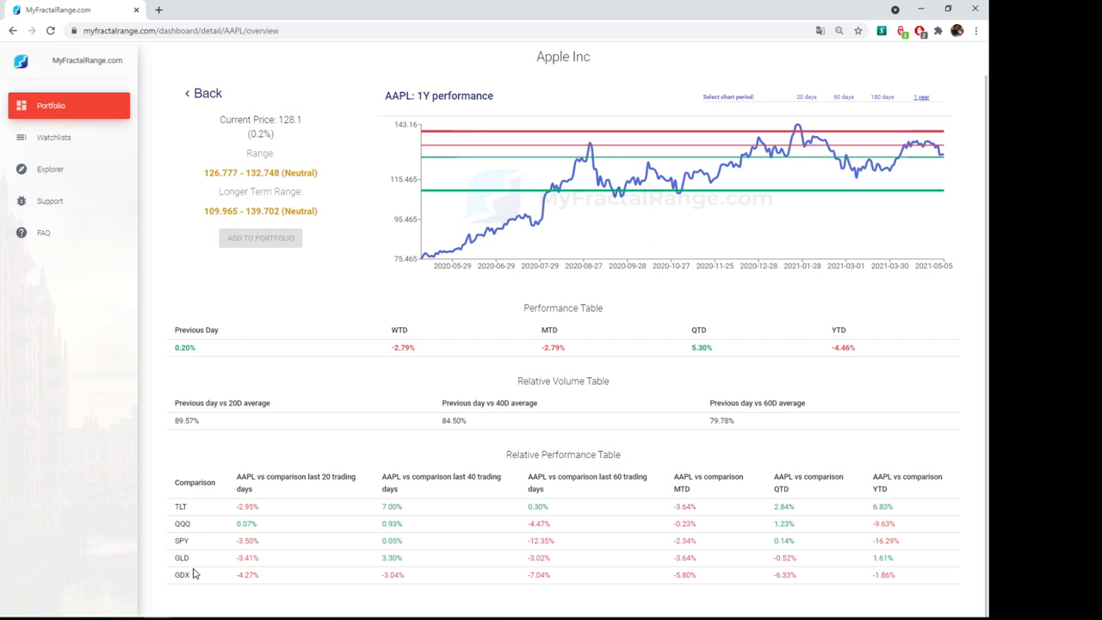
{"action": "left_click", "coordinate": [203, 93]}
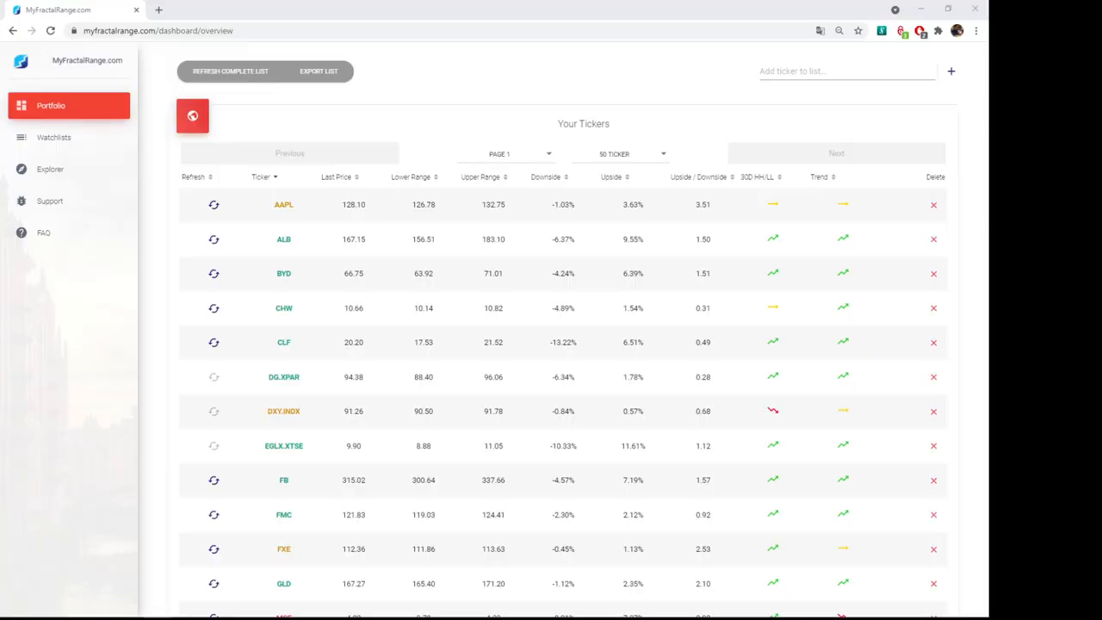
Add XLB and XLE to the portfolio tickers, then go to the Watchlists page with the empty Tech list
{"action": "scroll", "scroll_direction": "down", "scroll_amount": 3}
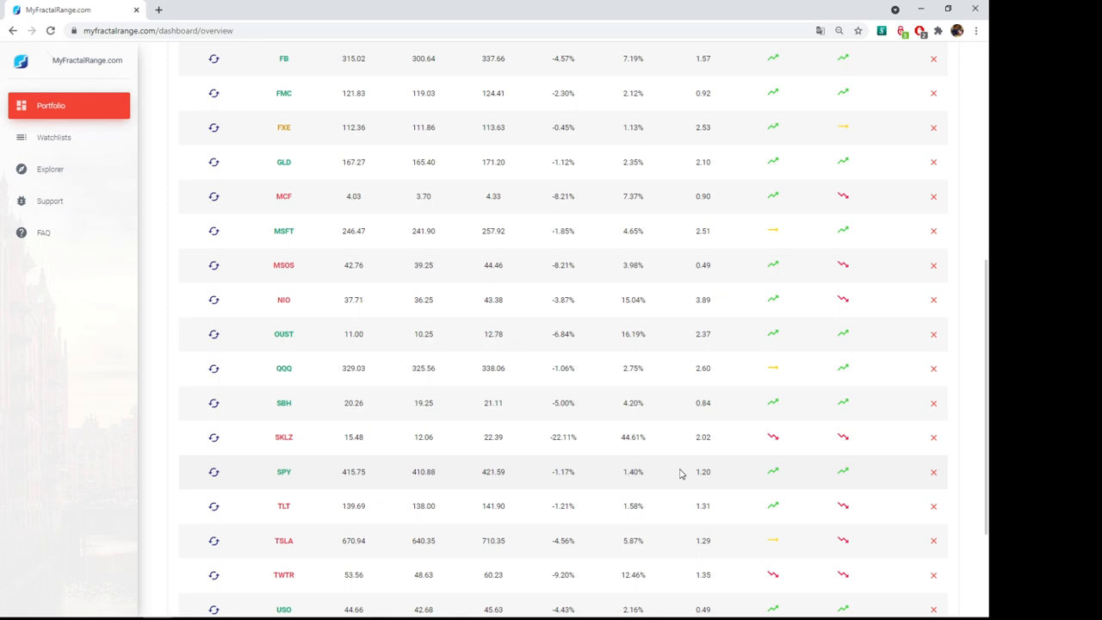
{"action": "scroll", "scroll_direction": "up", "scroll_amount": 3}
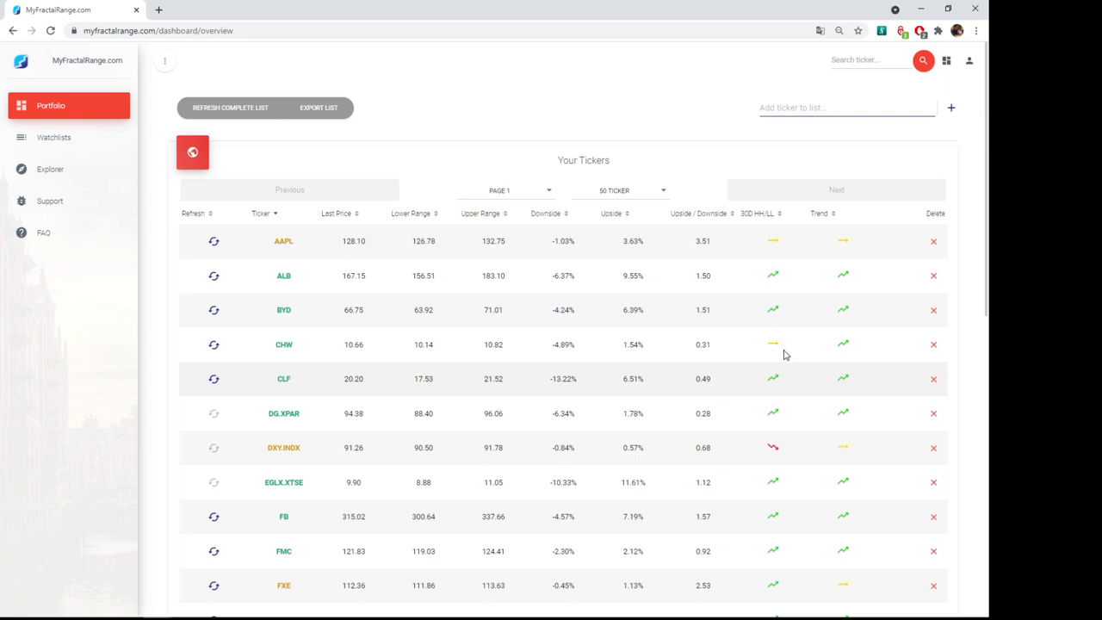
{"action": "type", "text": "xle"}
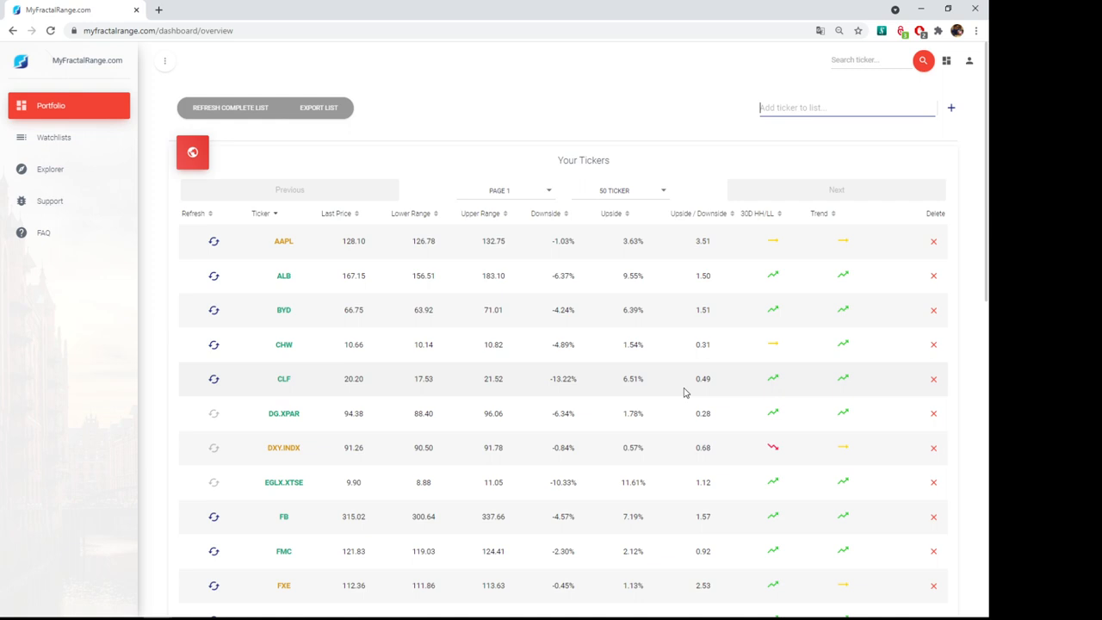
{"action": "scroll", "scroll_direction": "down", "scroll_amount": 3}
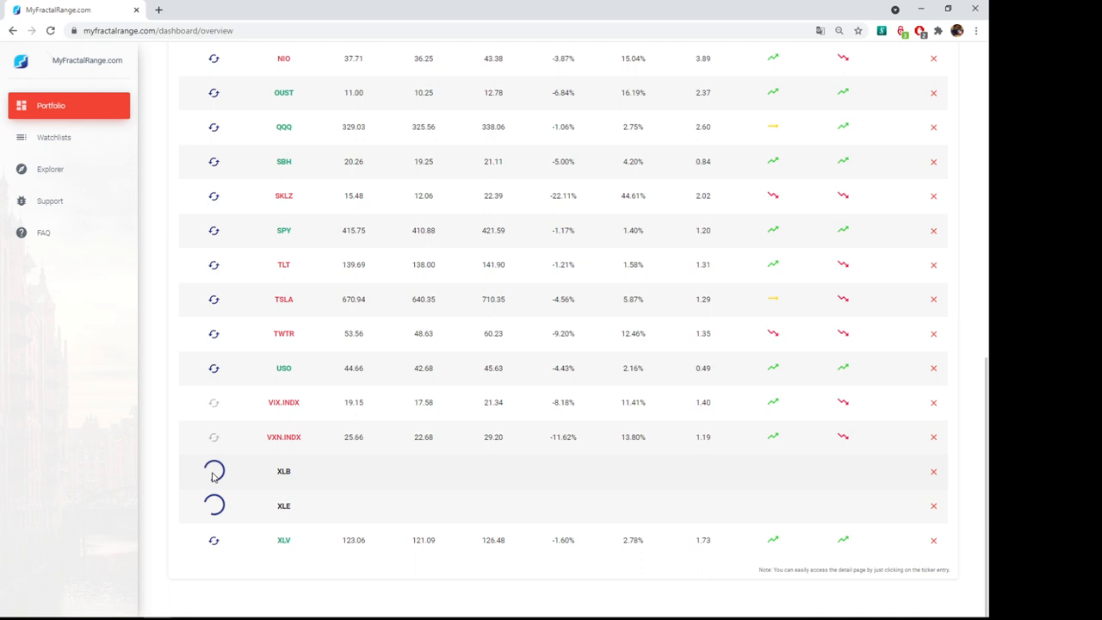
{"action": "mouse_move", "coordinate": [54, 138]}
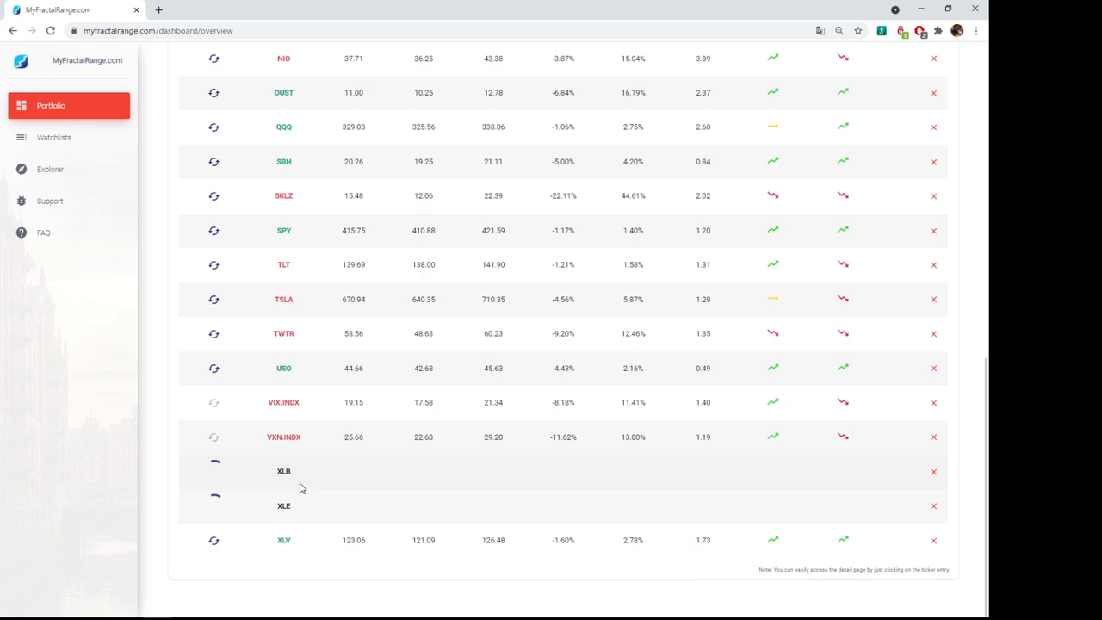
{"action": "left_click", "coordinate": [54, 138]}
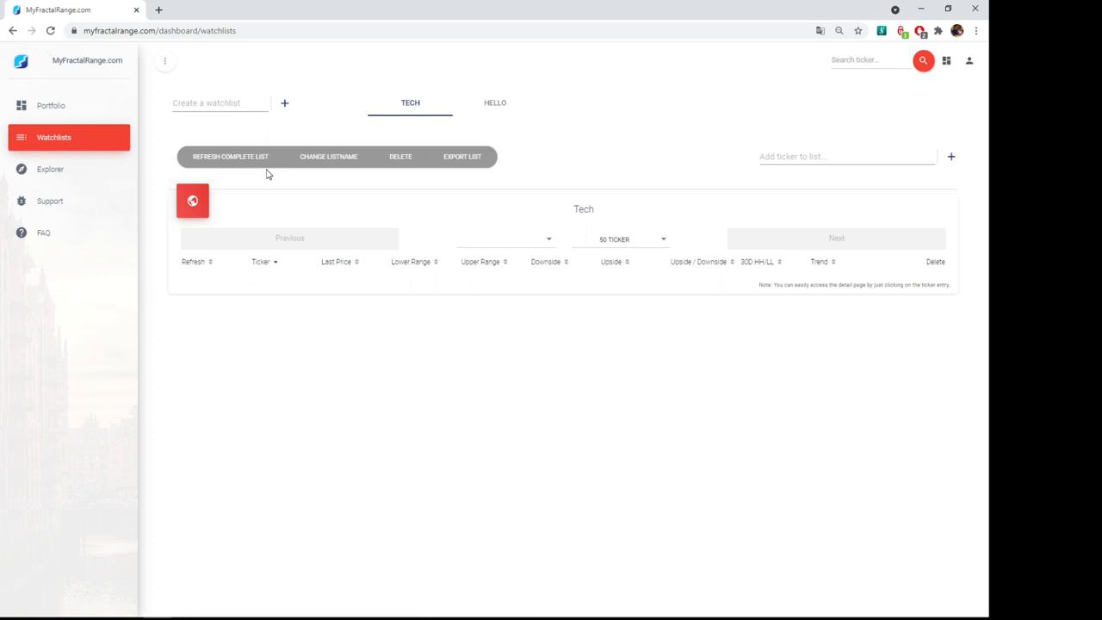
Add FB and TWLO to Tech, then start filling the commodities watchlist with URA, USO and WOOD
{"action": "type", "text": "fb"}
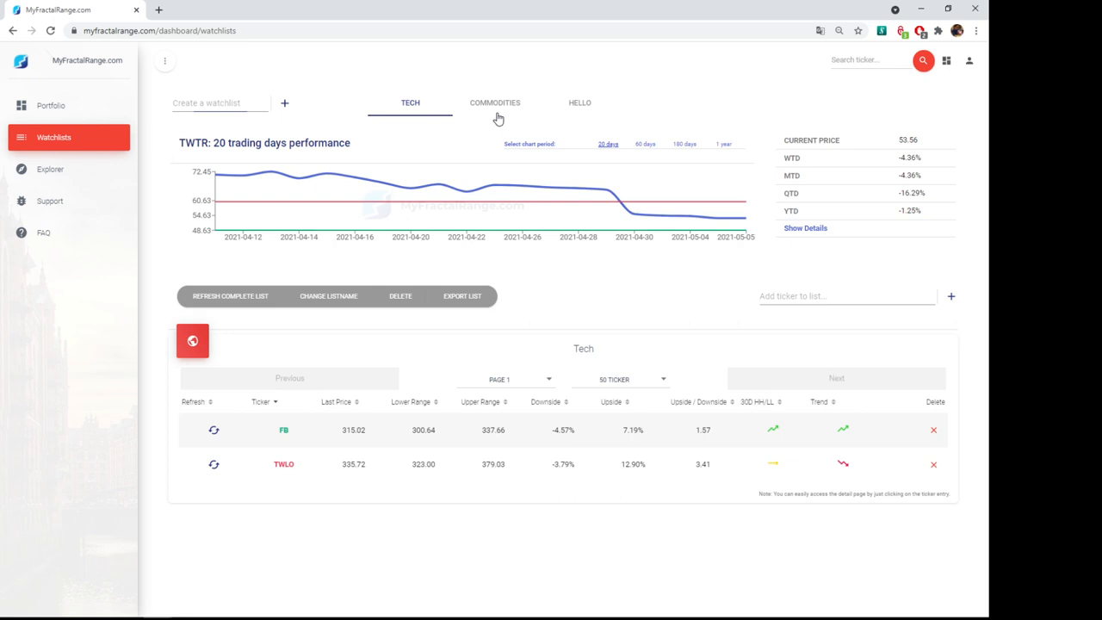
{"action": "left_click", "coordinate": [497, 103]}
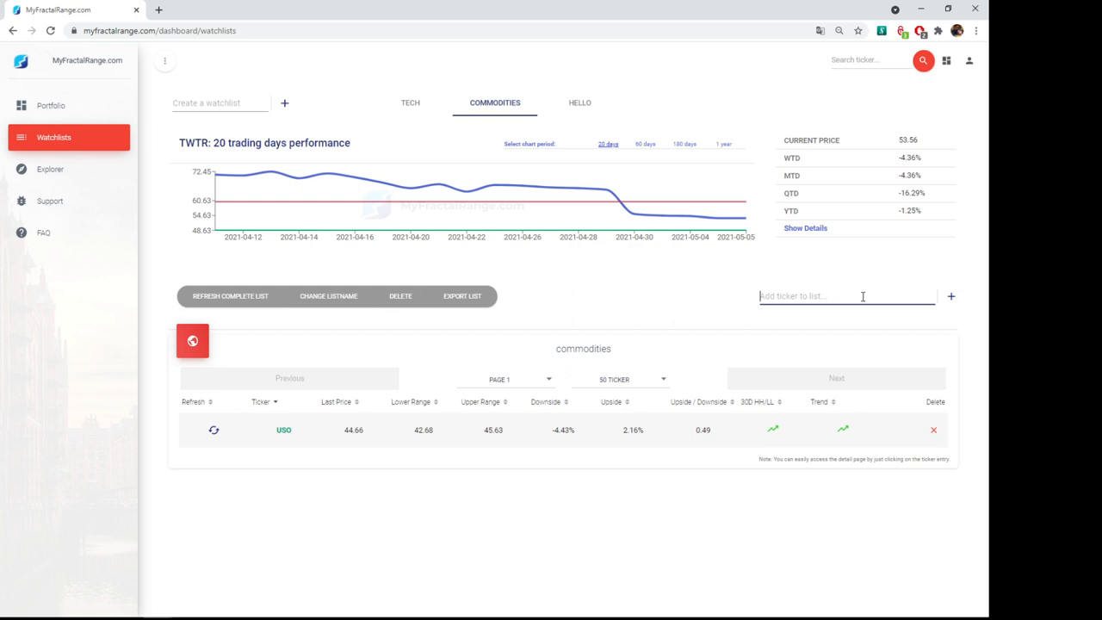
{"action": "left_click", "coordinate": [951, 296]}
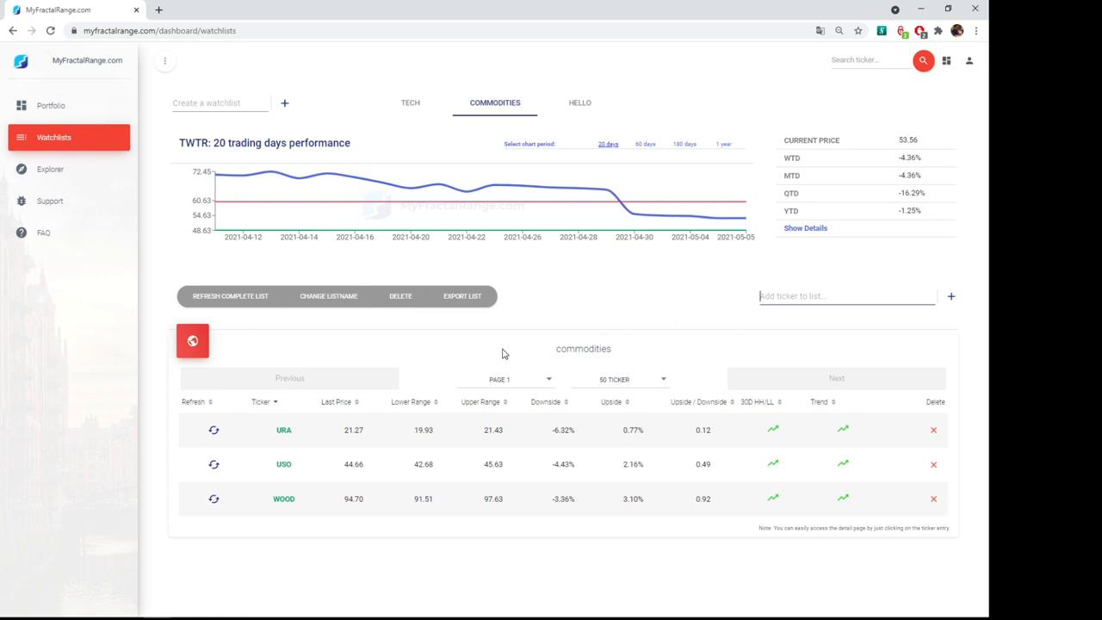
Flip between the Tech and commodities watchlists, visit Portfolio, and return to Watchlists showing Tech
{"action": "left_click", "coordinate": [410, 104]}
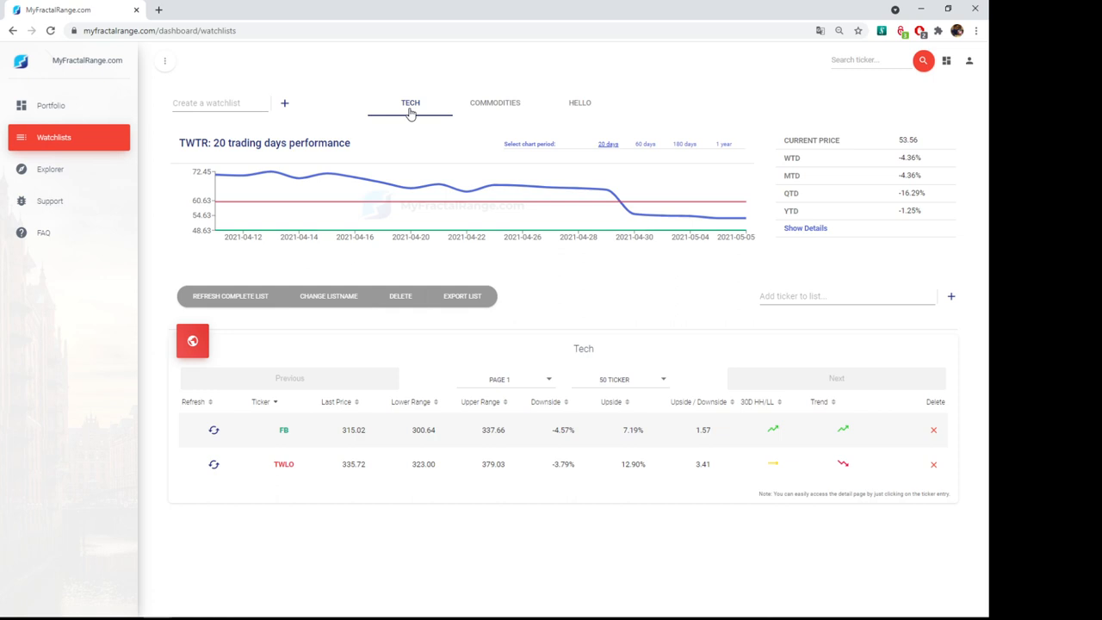
{"action": "left_click", "coordinate": [494, 104]}
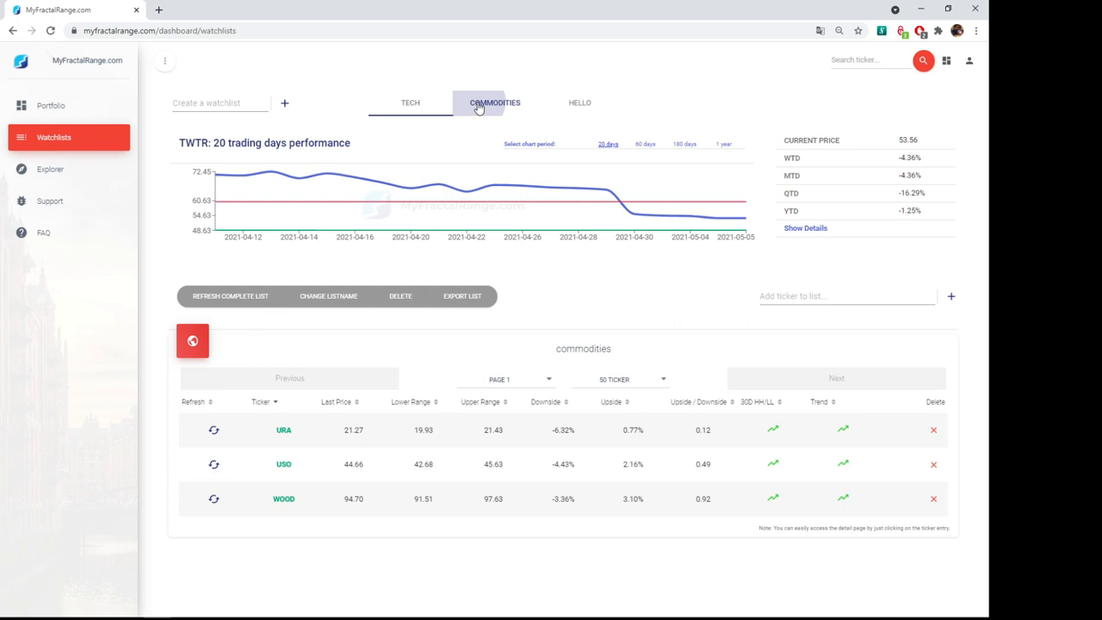
{"action": "left_click", "coordinate": [410, 103]}
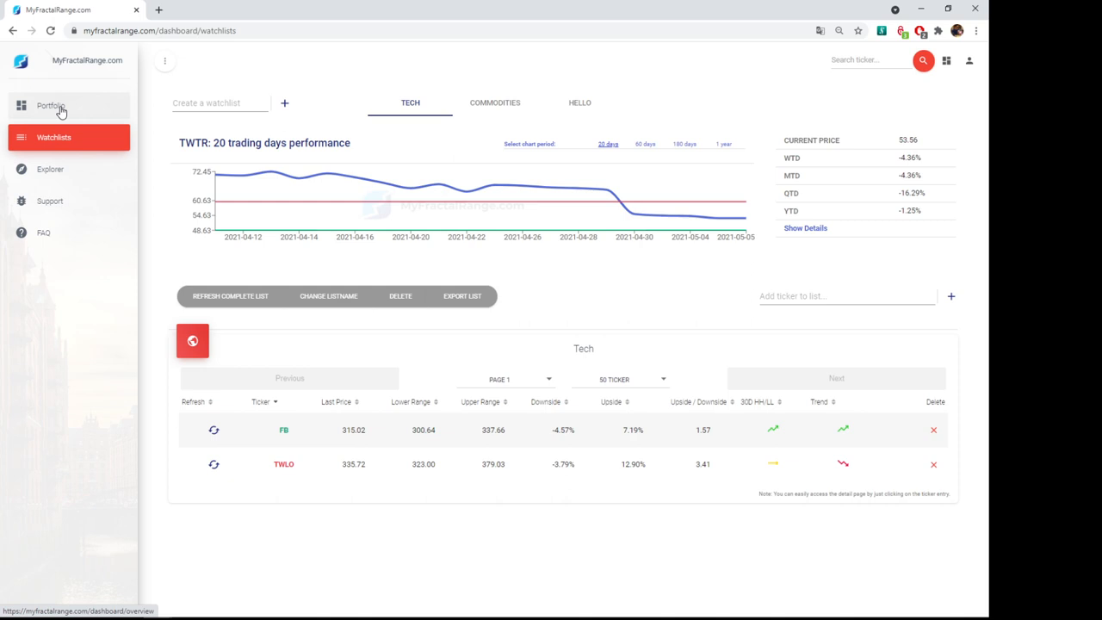
{"action": "left_click", "coordinate": [52, 105]}
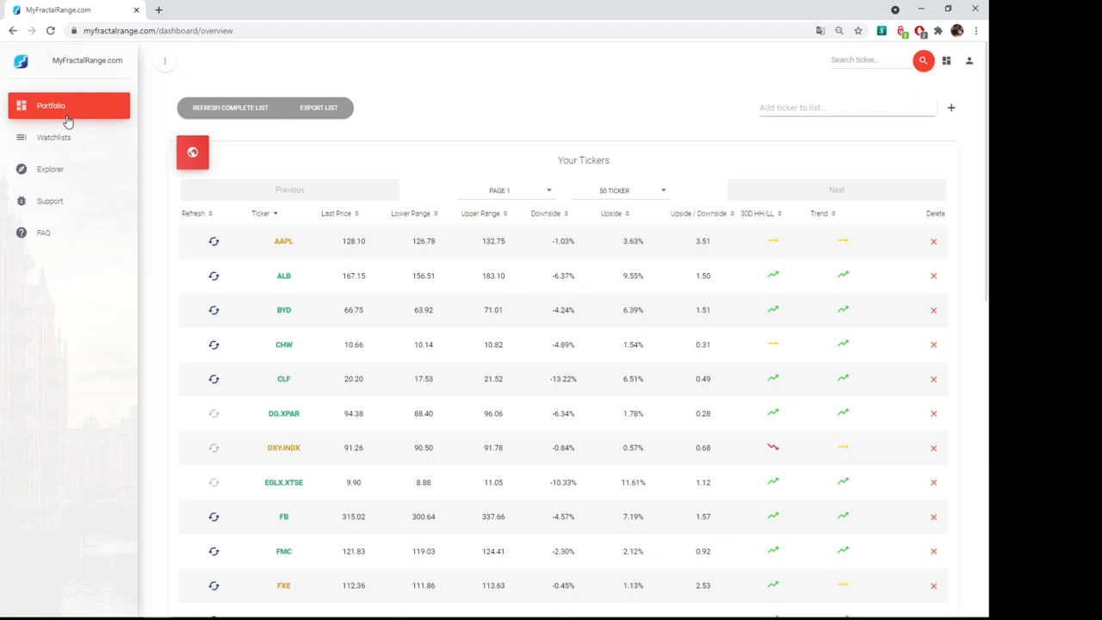
{"action": "left_click", "coordinate": [53, 138]}
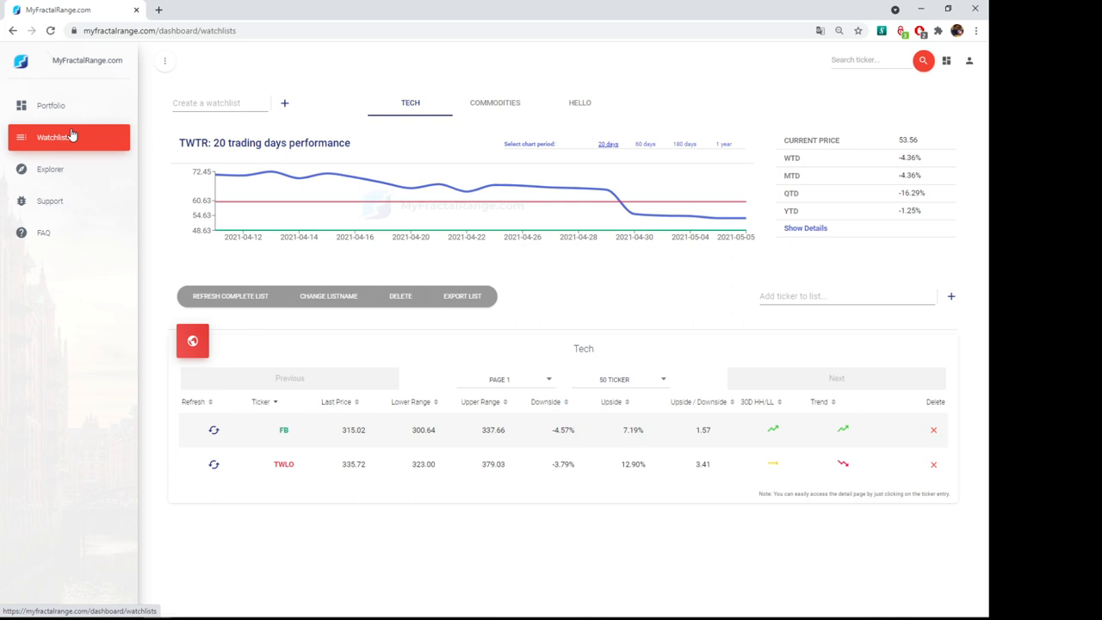
{"action": "mouse_move", "coordinate": [972, 76]}
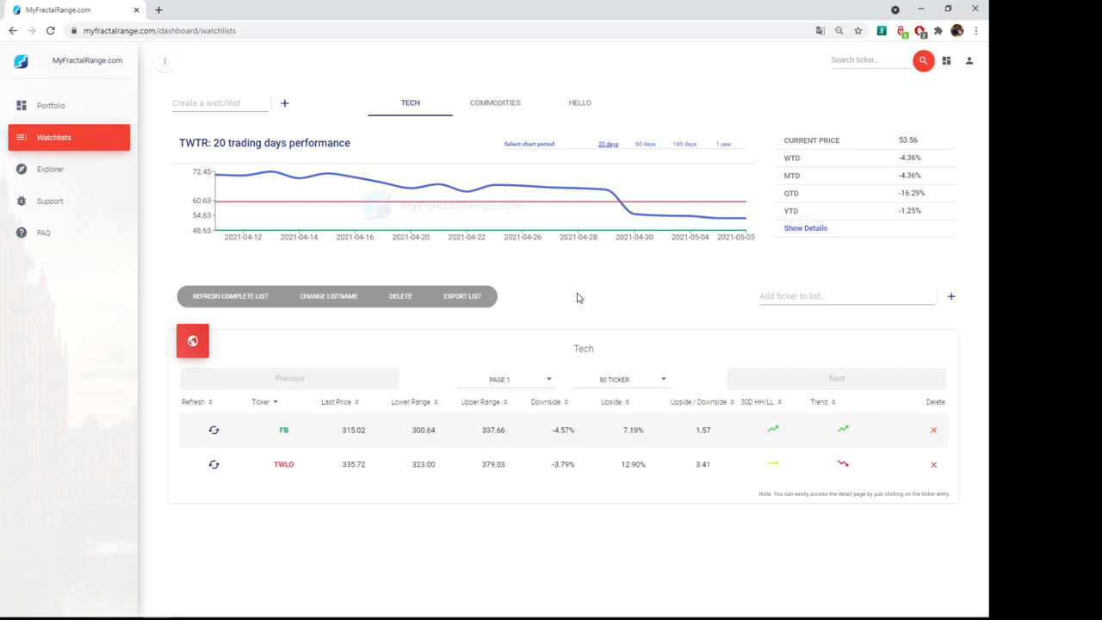
{"action": "mouse_move", "coordinate": [577, 299]}
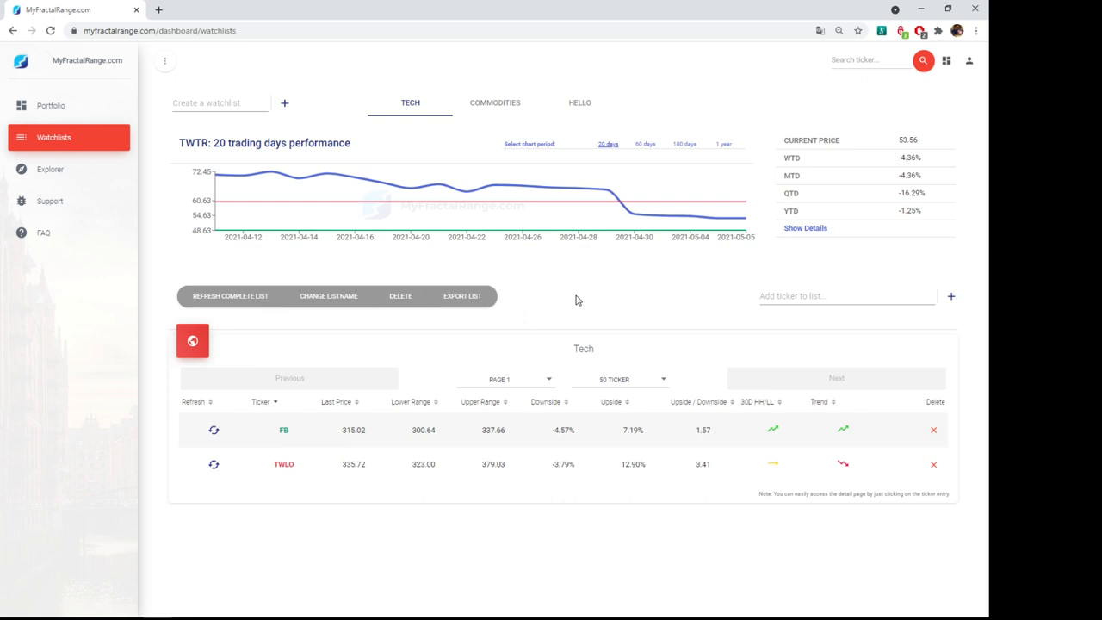
{"action": "mouse_move", "coordinate": [810, 127]}
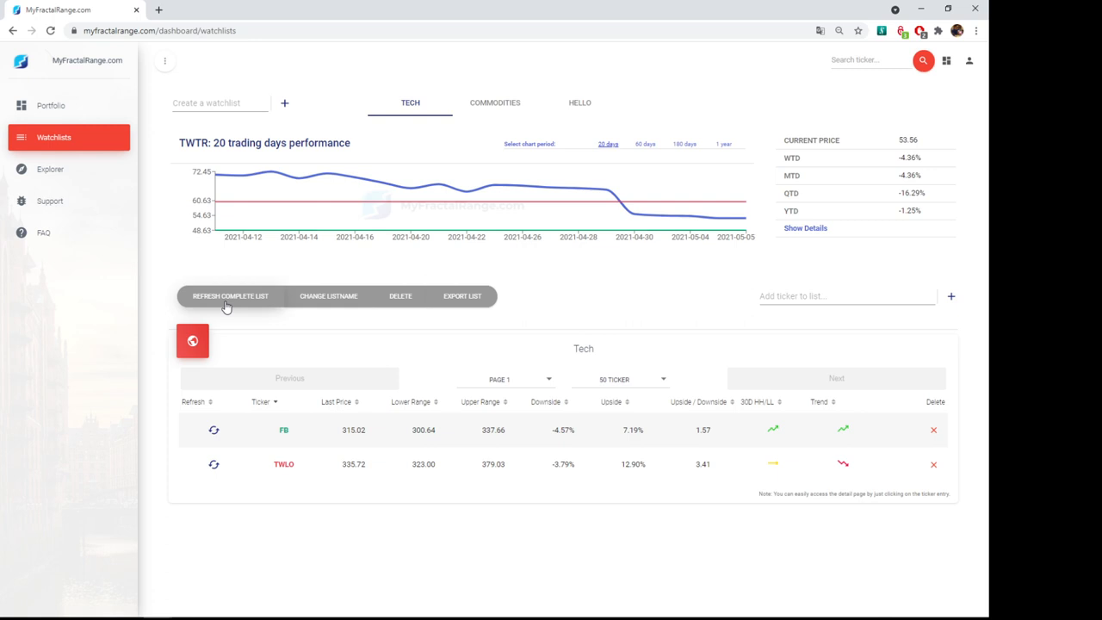
Cancel the Change Listname prompt, export the commodities watchlist to CSV and leave for the support area
{"action": "left_click", "coordinate": [328, 297]}
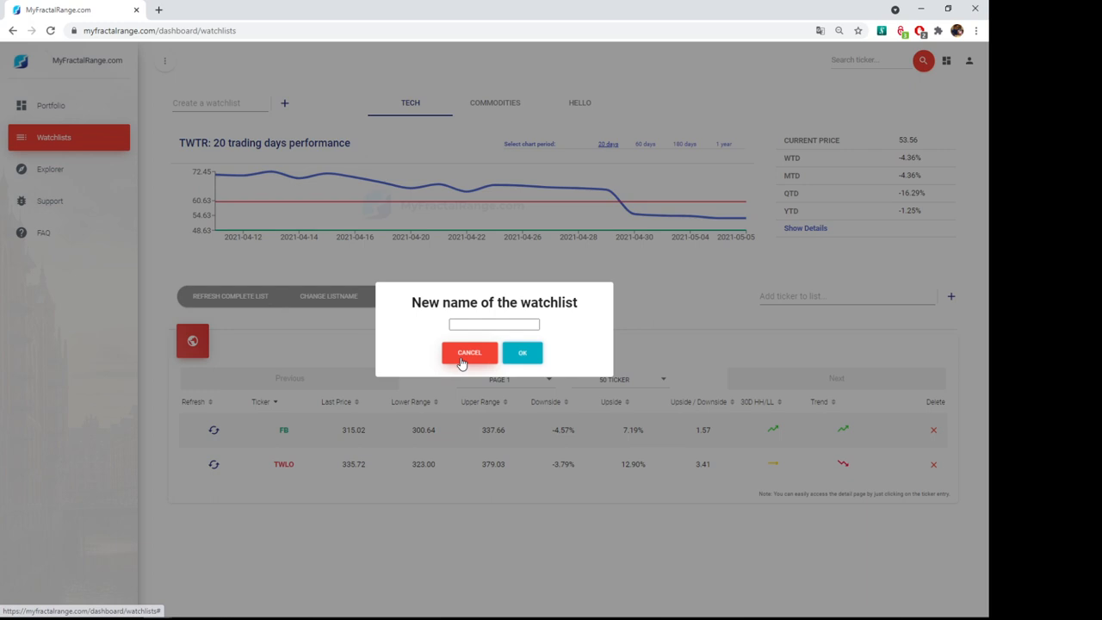
{"action": "left_click", "coordinate": [468, 352]}
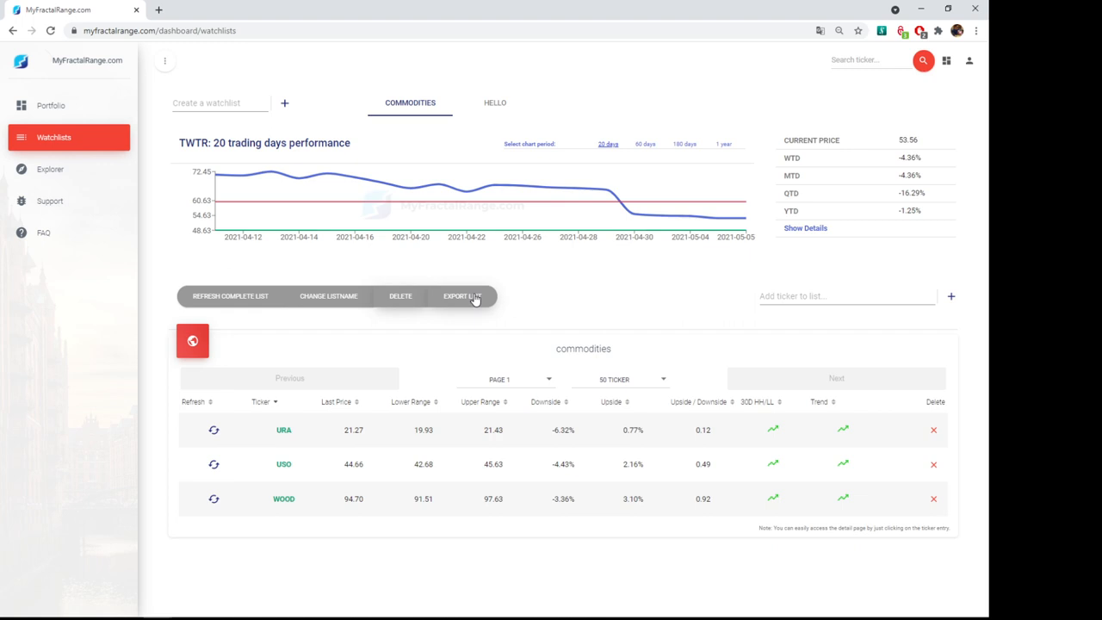
{"action": "left_click", "coordinate": [462, 296]}
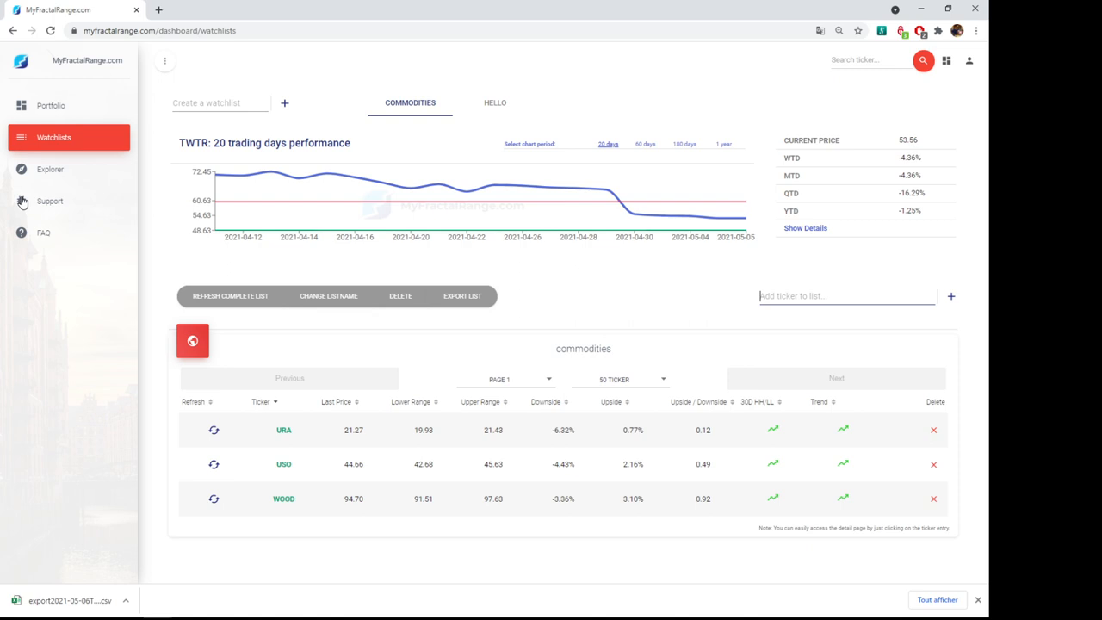
{"action": "left_click", "coordinate": [50, 169]}
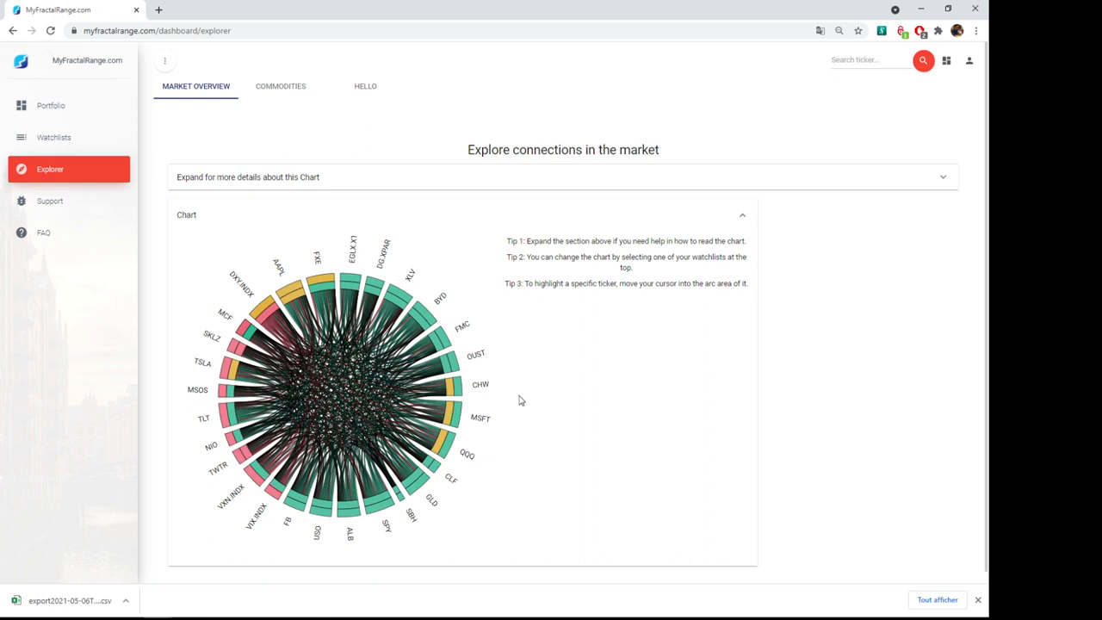
{"action": "mouse_move", "coordinate": [458, 310]}
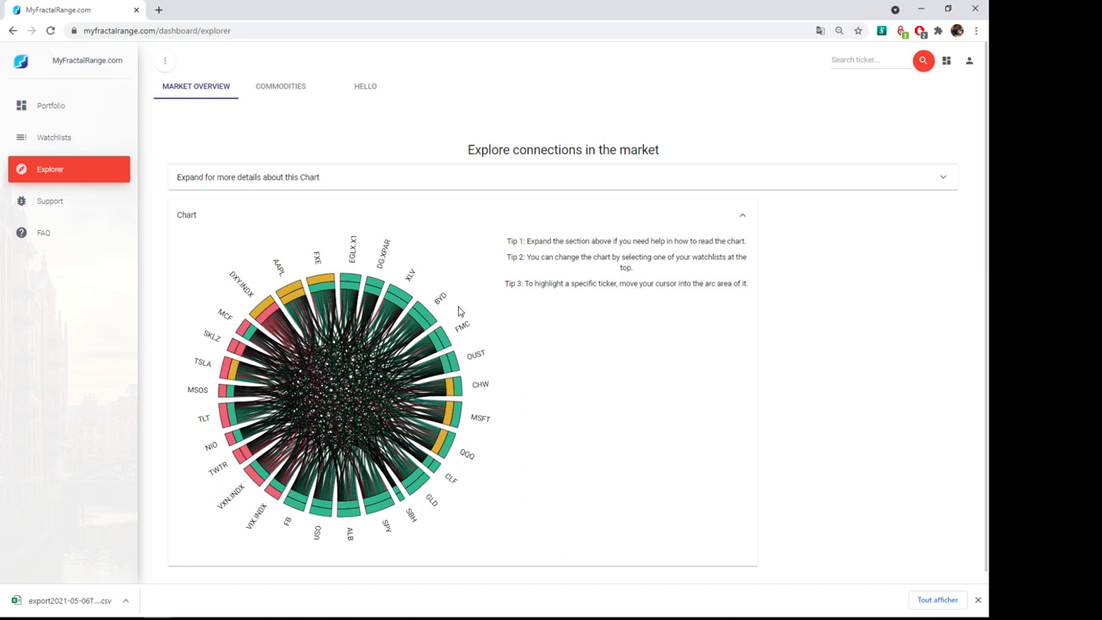
{"action": "mouse_move", "coordinate": [164, 421]}
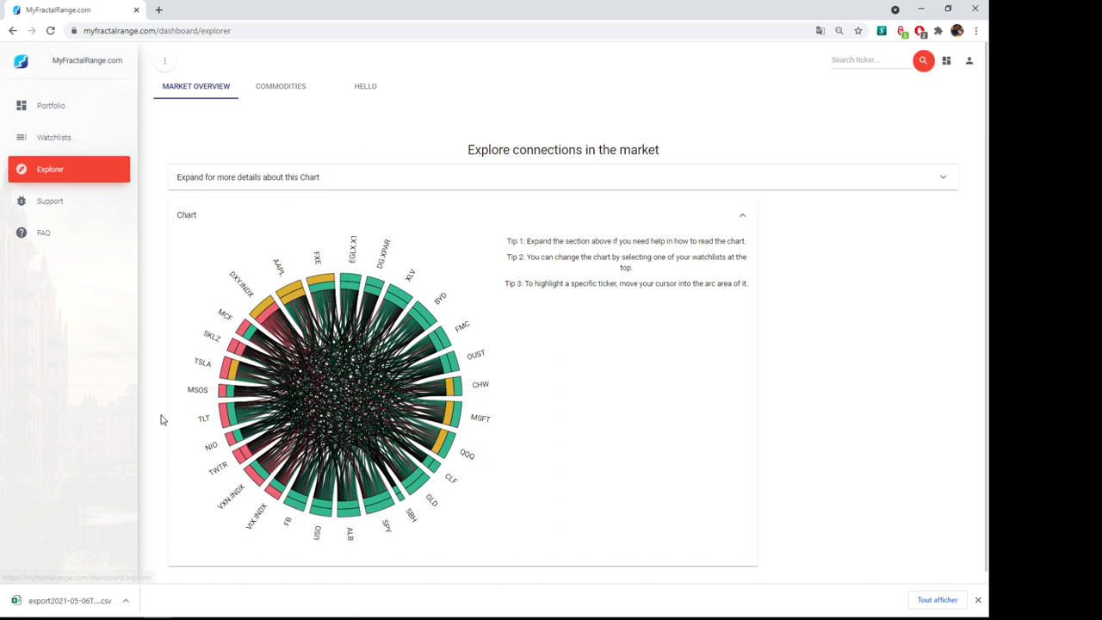
{"action": "left_click", "coordinate": [281, 86]}
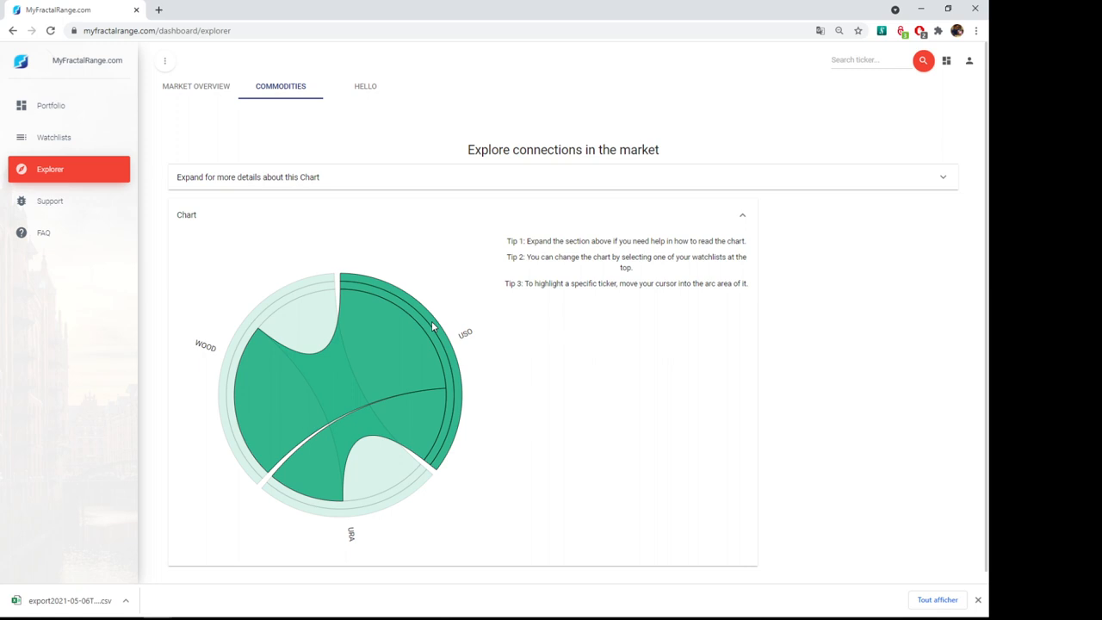
{"action": "mouse_move", "coordinate": [439, 349]}
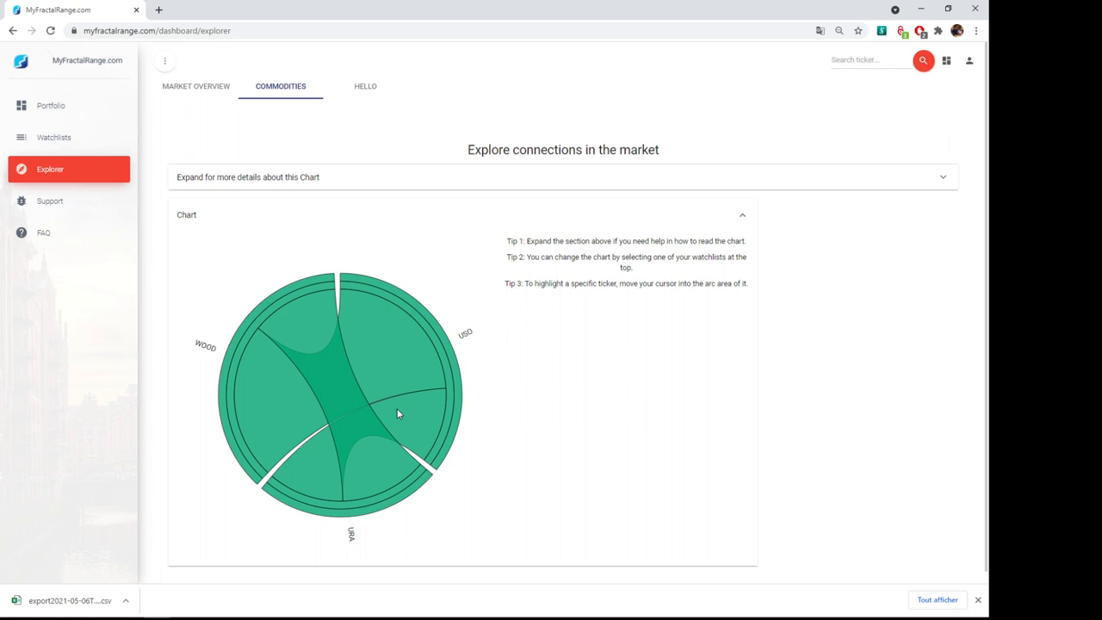
{"action": "mouse_move", "coordinate": [83, 207]}
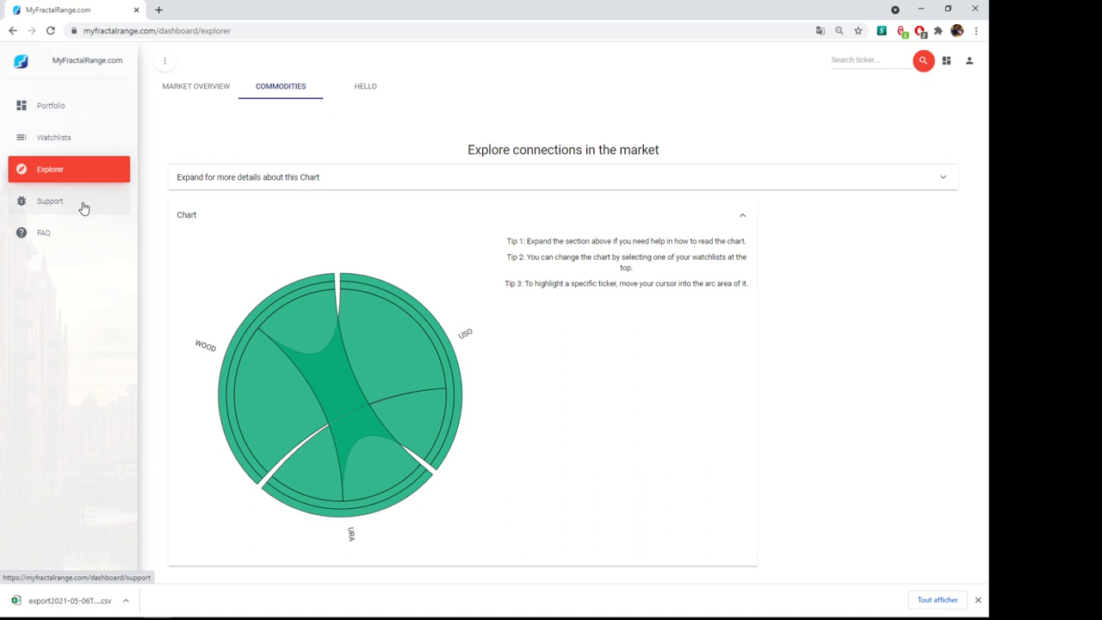
Review the bug-report page's intro text and dismiss the browser's downloads bar before the FAQ
{"action": "left_click", "coordinate": [48, 200]}
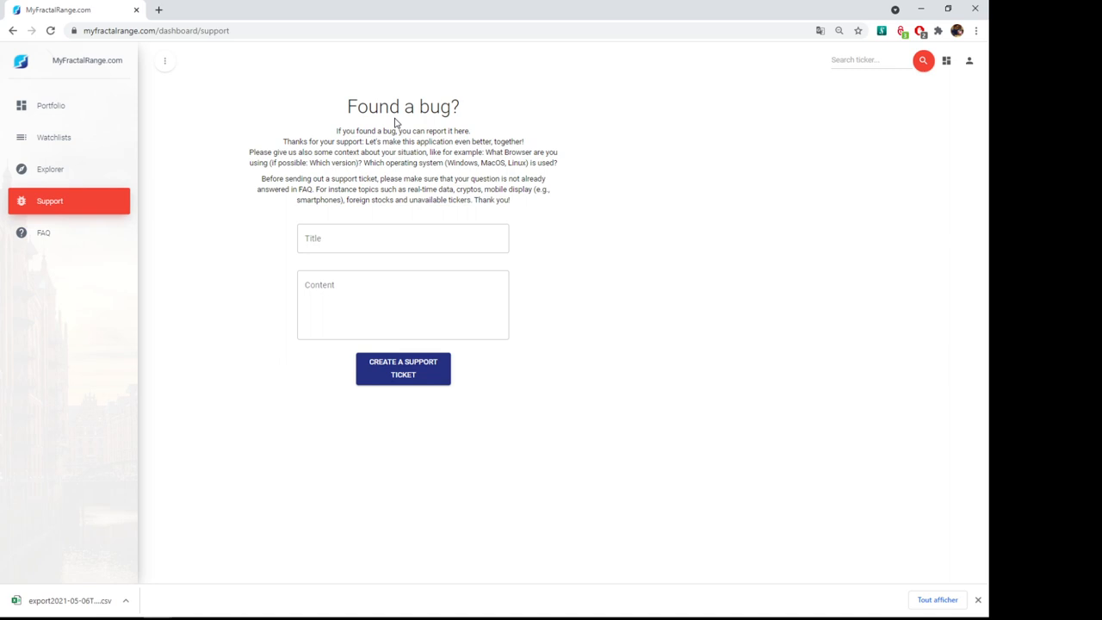
{"action": "left_click", "coordinate": [403, 303]}
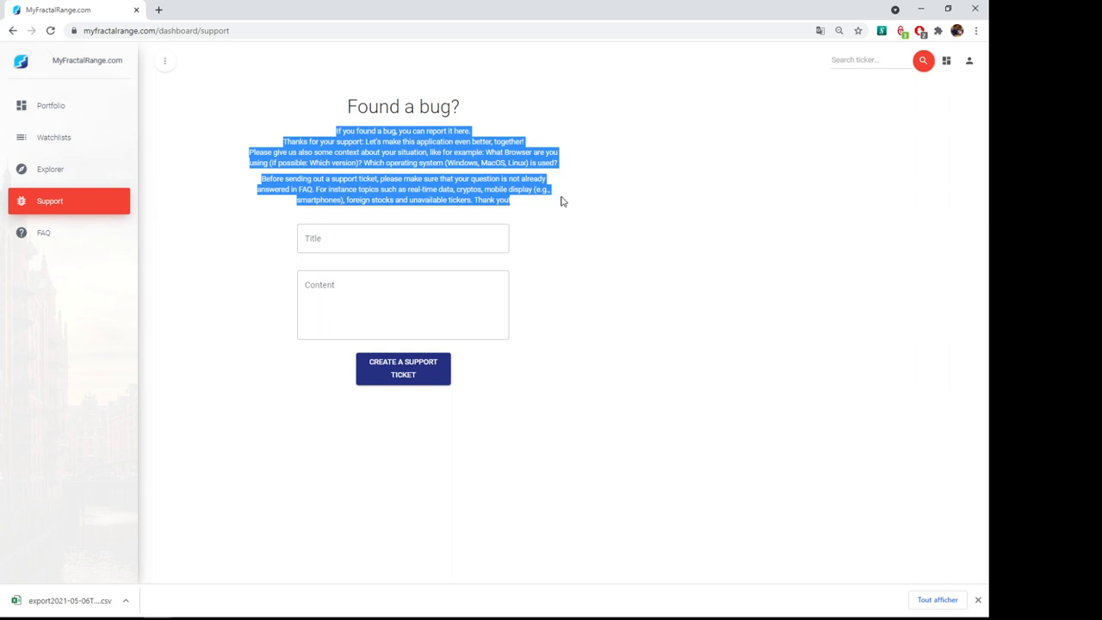
{"action": "mouse_move", "coordinate": [979, 601]}
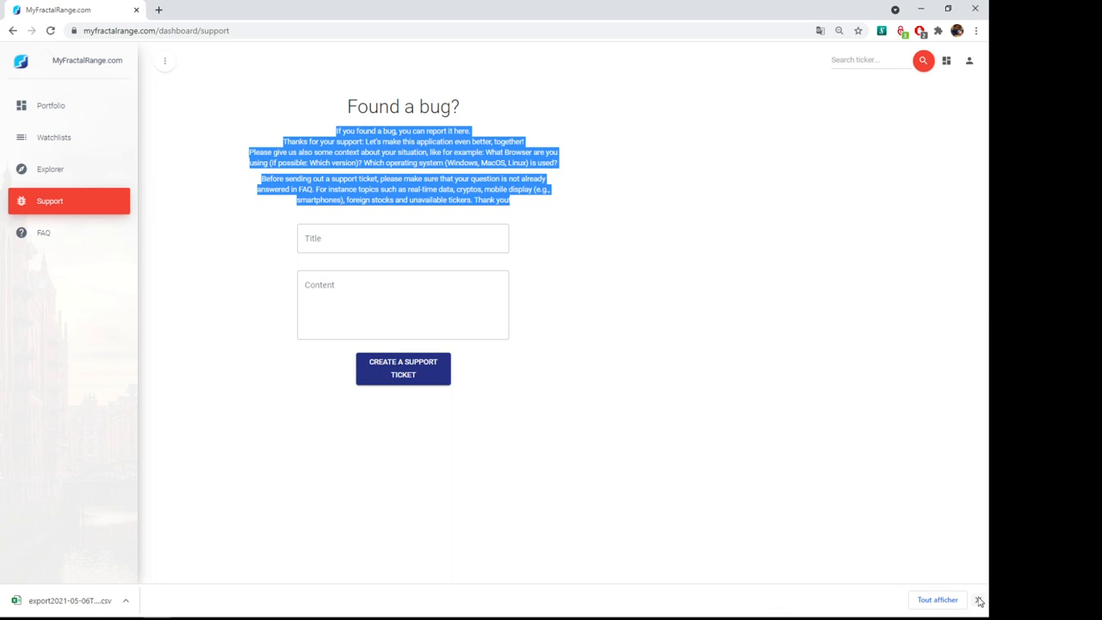
{"action": "left_click", "coordinate": [43, 233]}
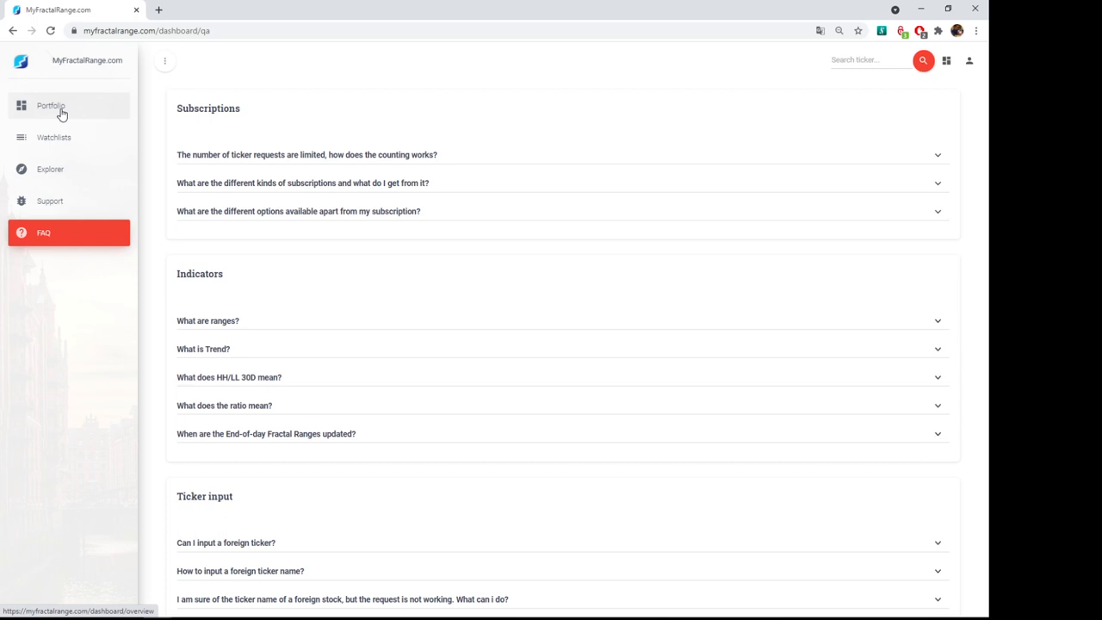
{"action": "mouse_move", "coordinate": [49, 107]}
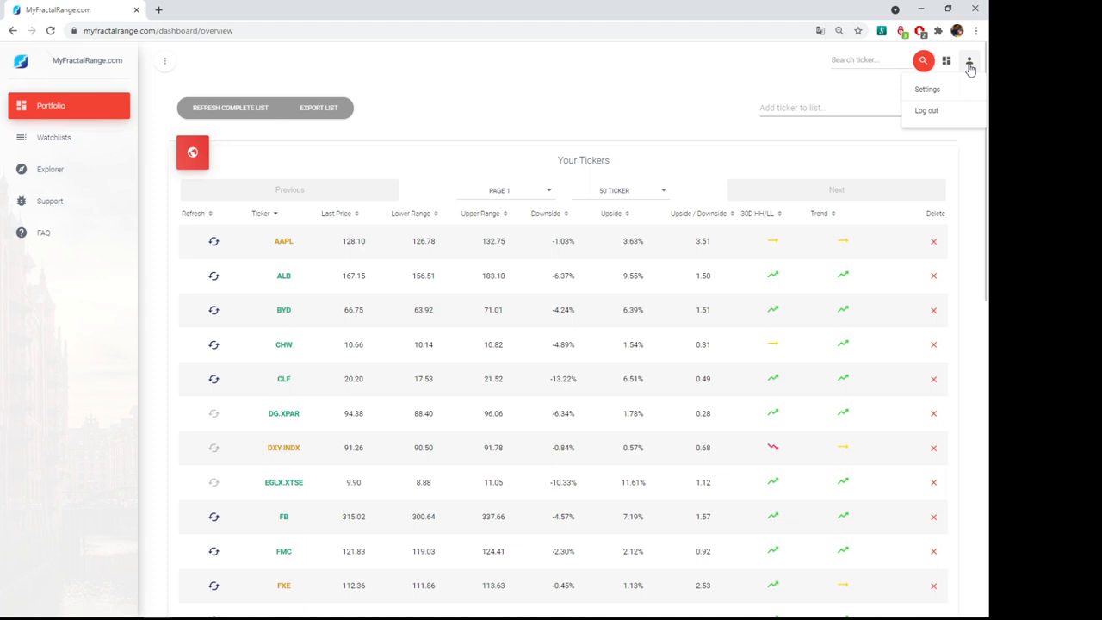
Log out of the current account from the top-right menu, landing on the login page
{"action": "left_click", "coordinate": [927, 111]}
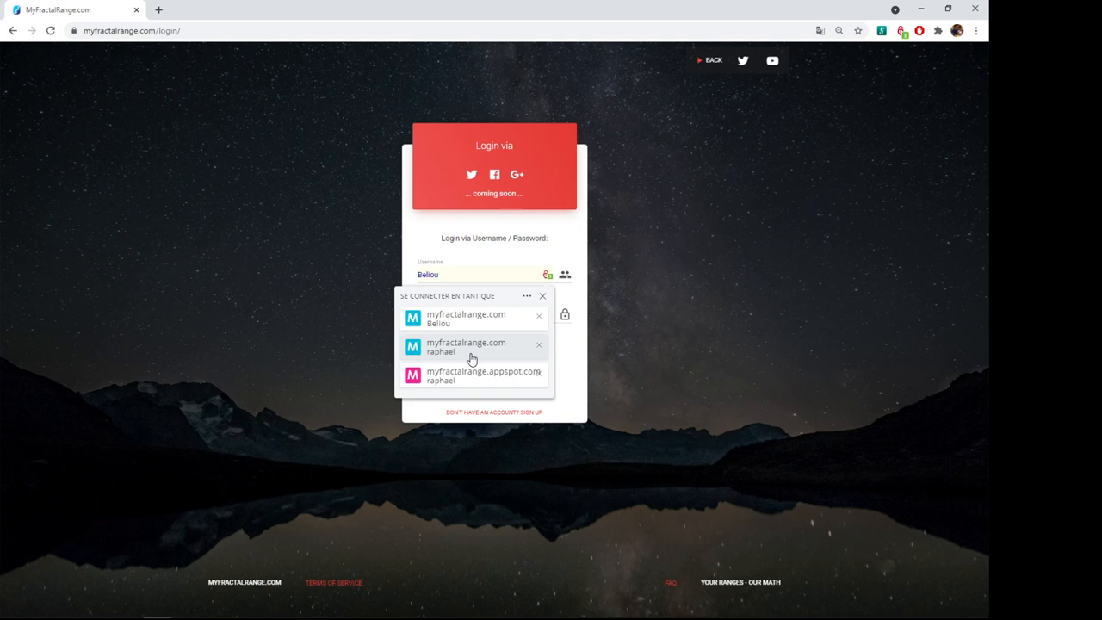
Sign in with the saved admin credentials from the browser autofill list
{"action": "left_click", "coordinate": [465, 347]}
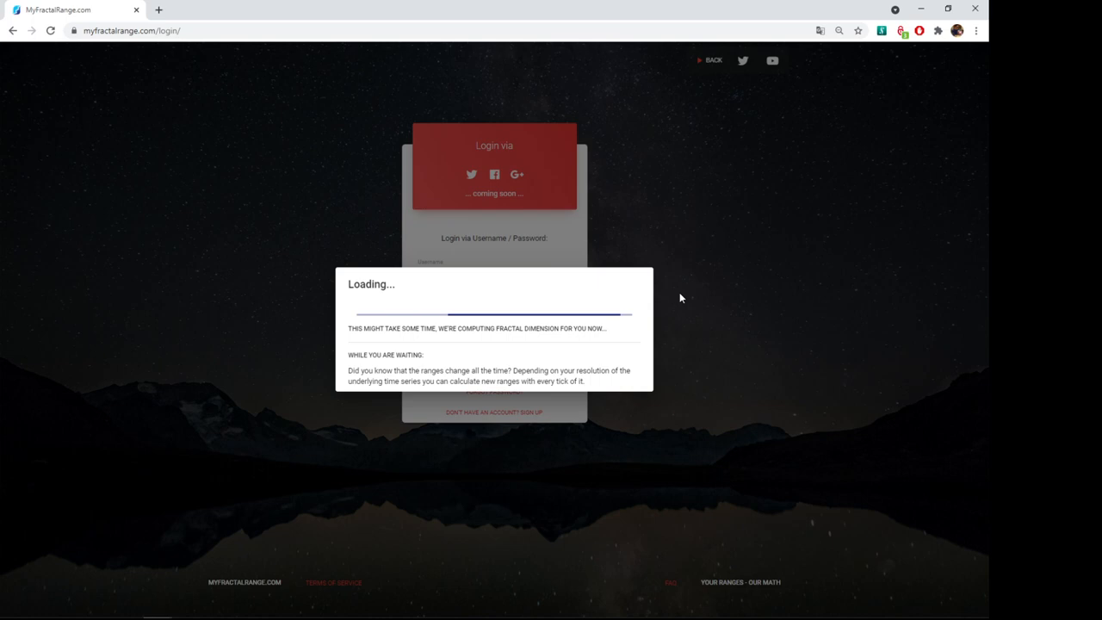
{"action": "mouse_move", "coordinate": [386, 344]}
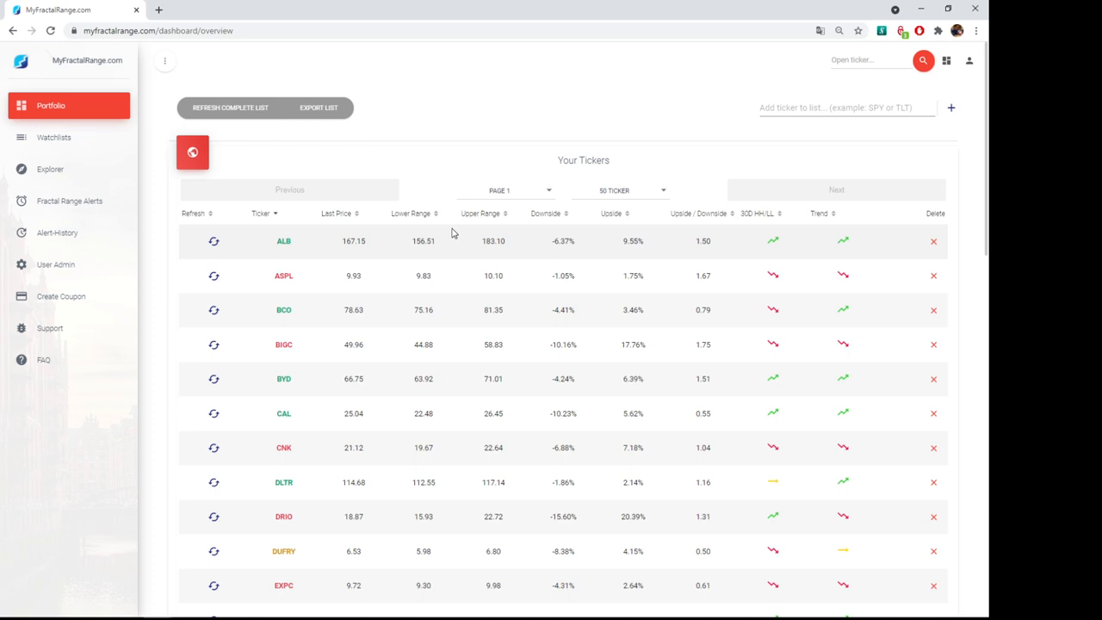
Scan the Your Tickers table, then go to Fractal Range Alerts where BCO is listed
{"action": "scroll", "scroll_direction": "down", "scroll_amount": 3}
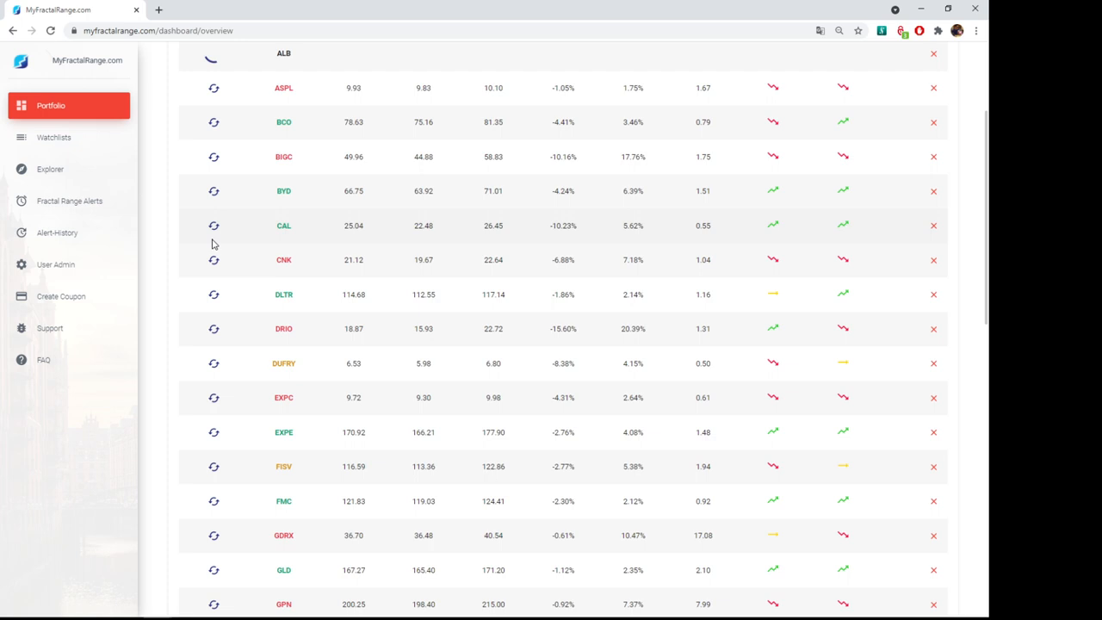
{"action": "scroll", "scroll_direction": "up", "scroll_amount": 3}
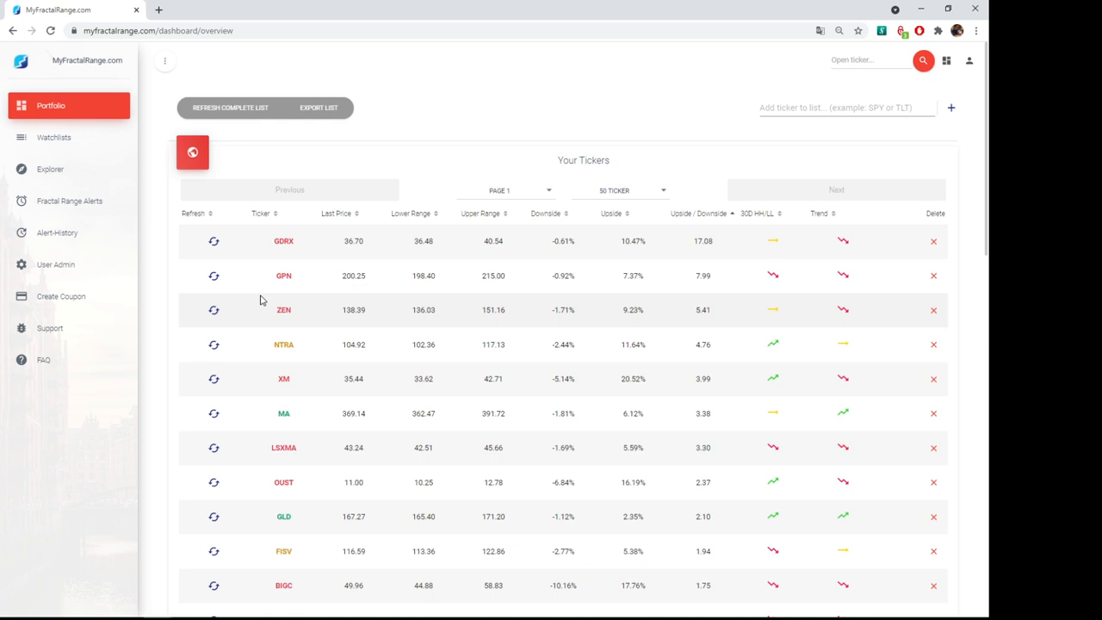
{"action": "mouse_move", "coordinate": [740, 360]}
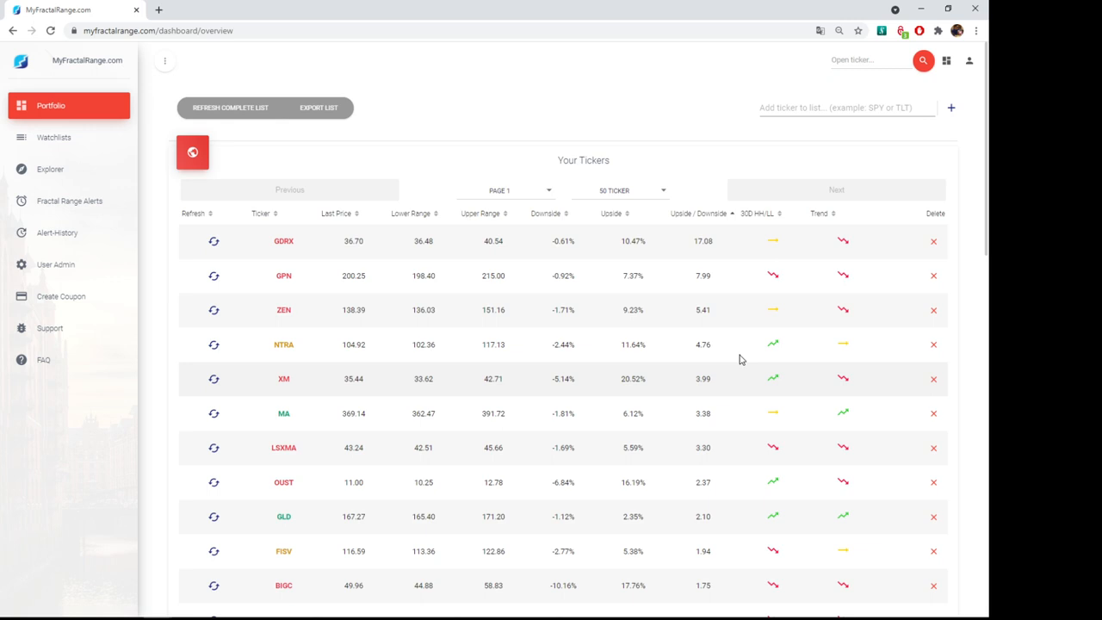
{"action": "mouse_move", "coordinate": [312, 384]}
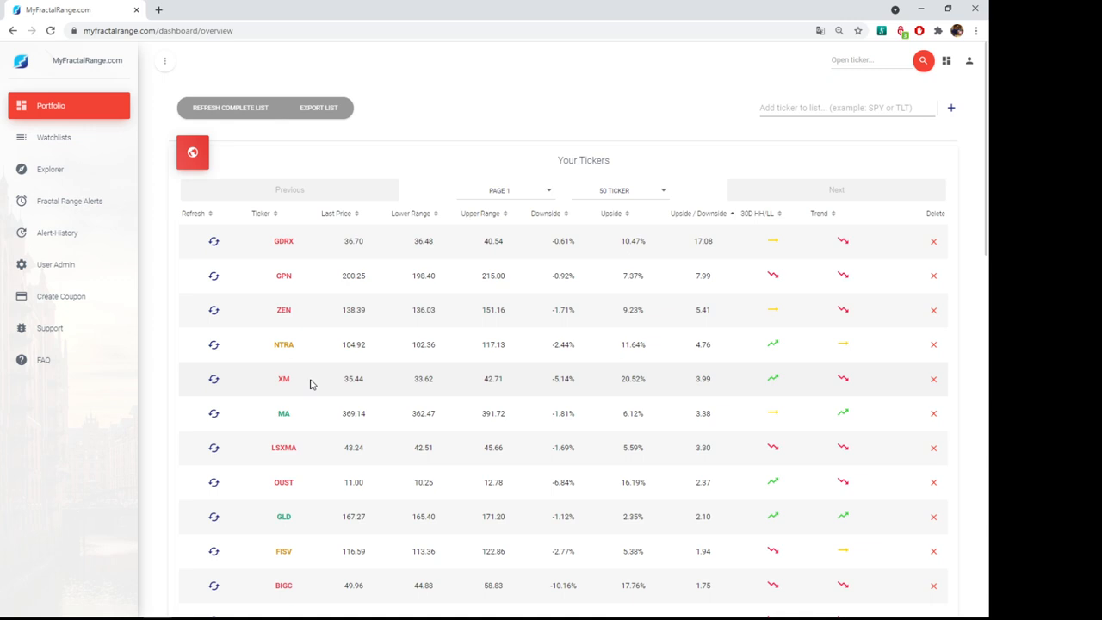
{"action": "mouse_move", "coordinate": [567, 227]}
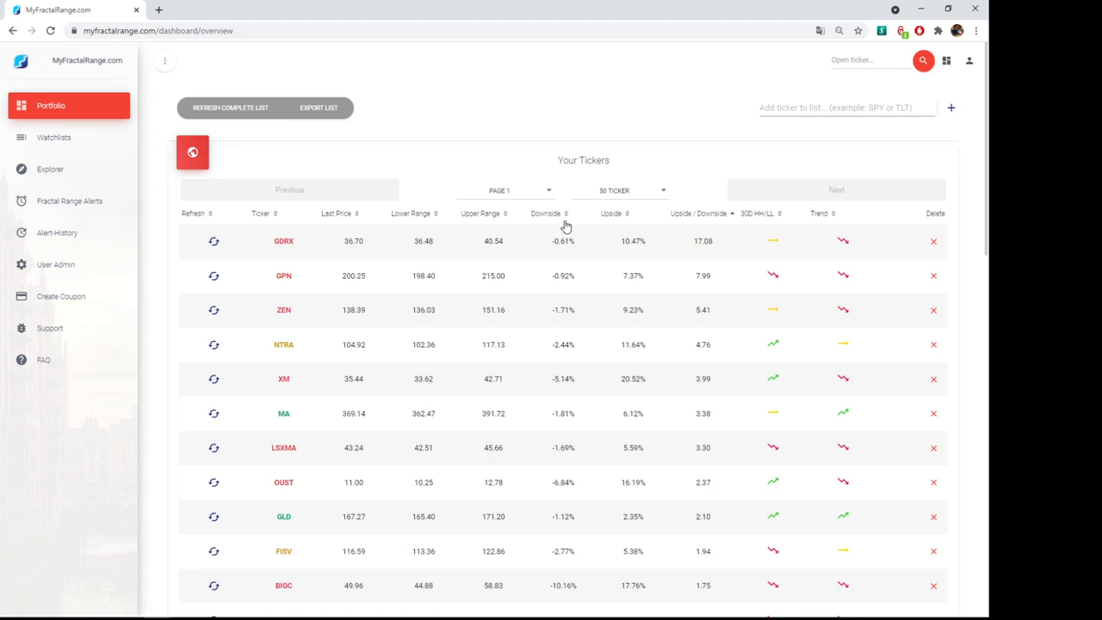
{"action": "mouse_move", "coordinate": [353, 413]}
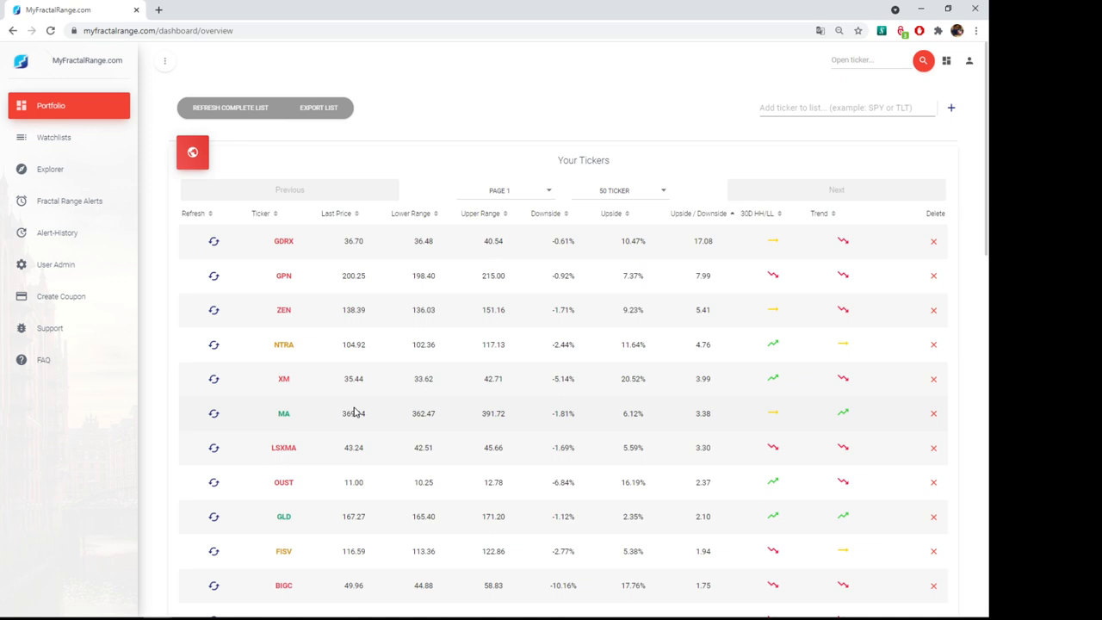
{"action": "left_click", "coordinate": [69, 200]}
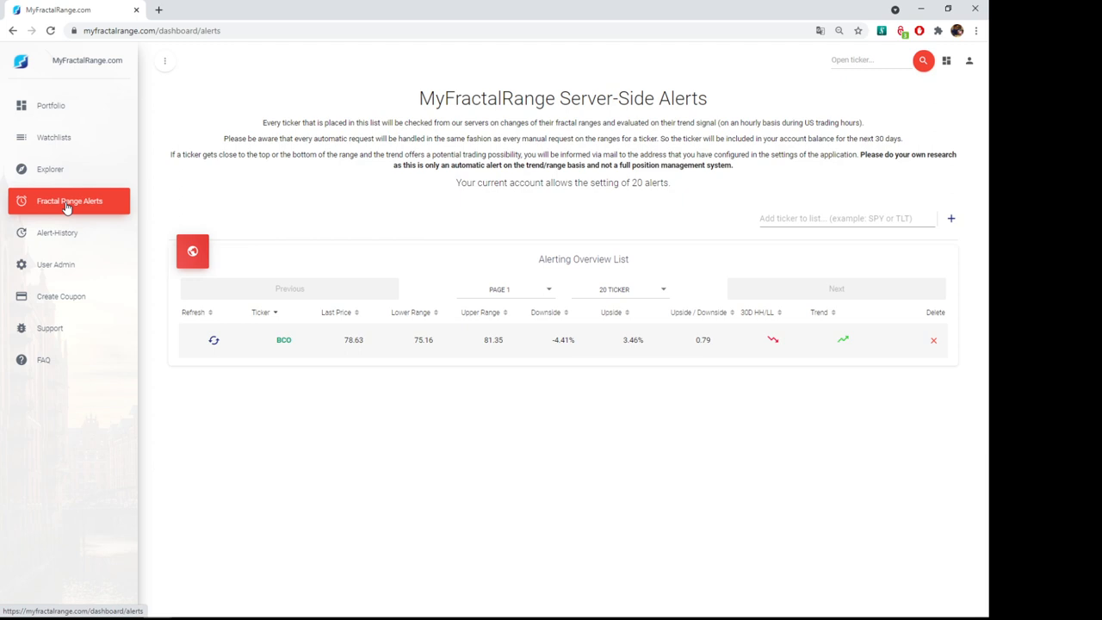
{"action": "mouse_move", "coordinate": [283, 340]}
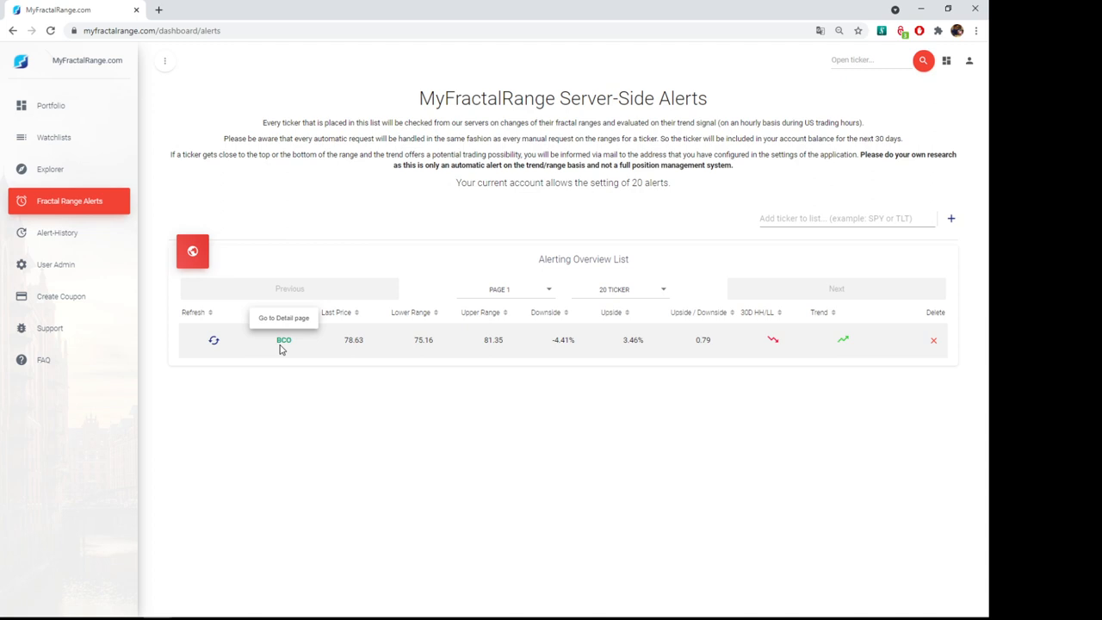
{"action": "mouse_move", "coordinate": [583, 405]}
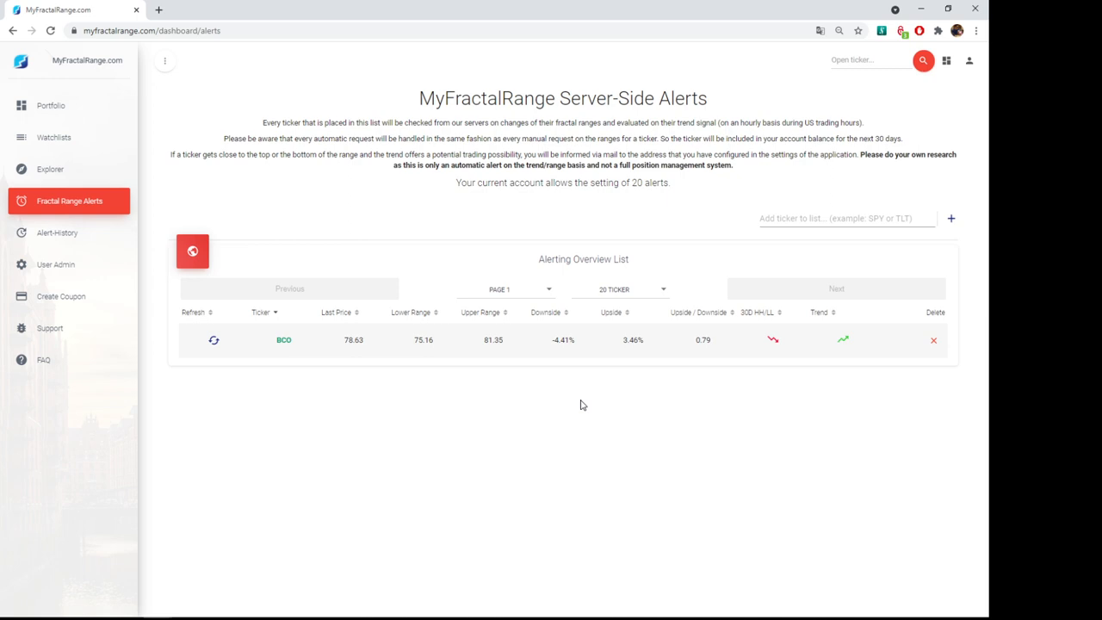
{"action": "mouse_move", "coordinate": [214, 340]}
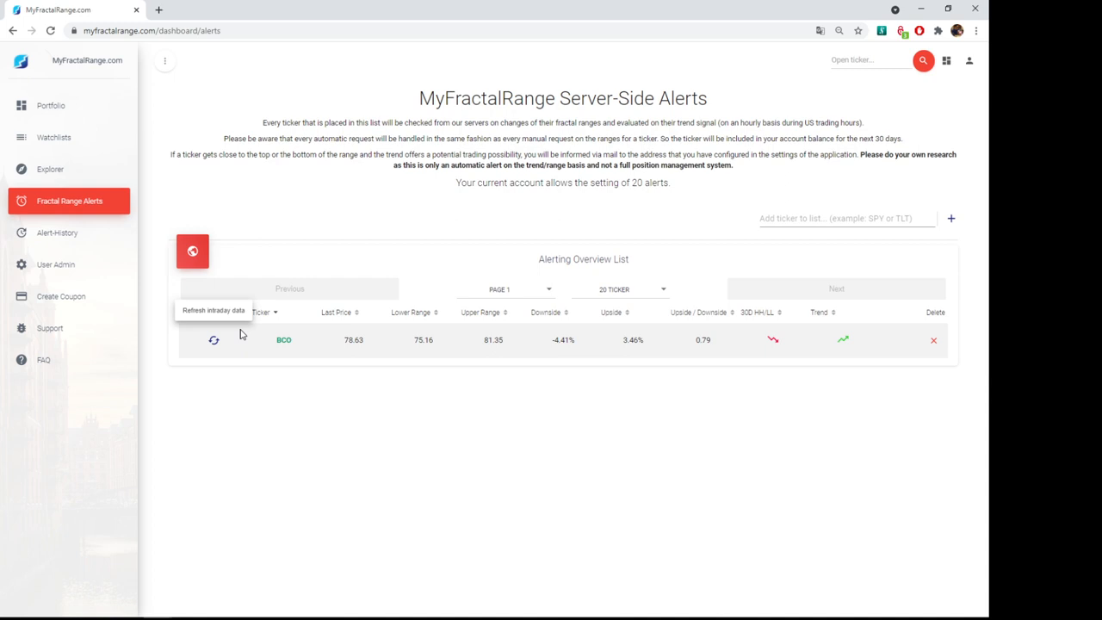
Refresh intraday data for the BCO alert before viewing the empty Alert-History table
{"action": "left_click", "coordinate": [56, 232]}
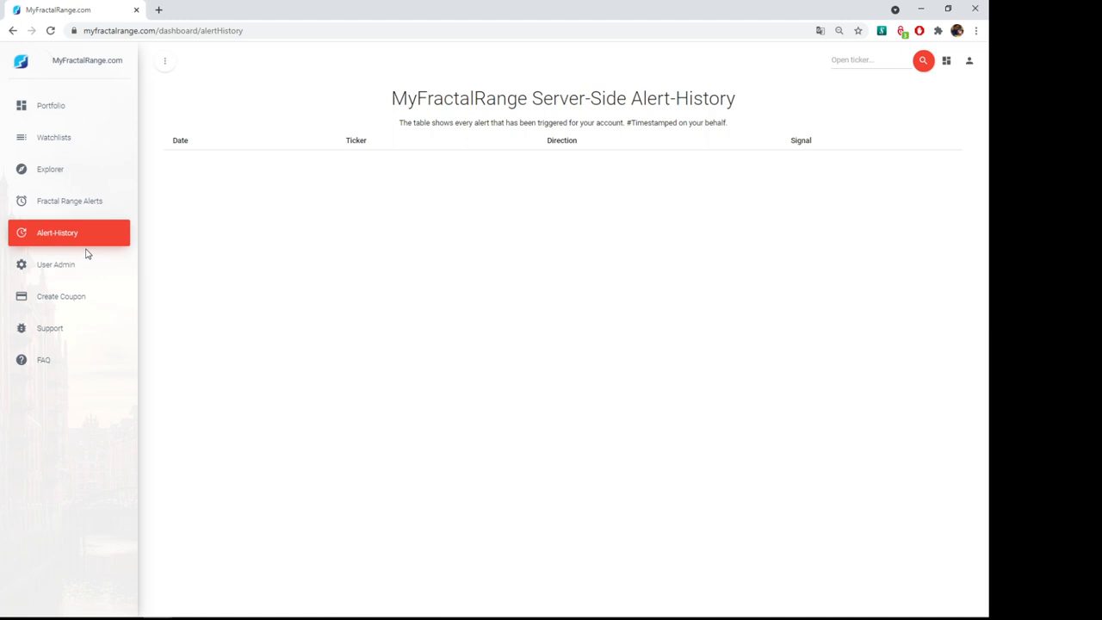
Visit the admin Portfolio and Support bug-report pages, ending on the FAQ page
{"action": "left_click", "coordinate": [50, 105]}
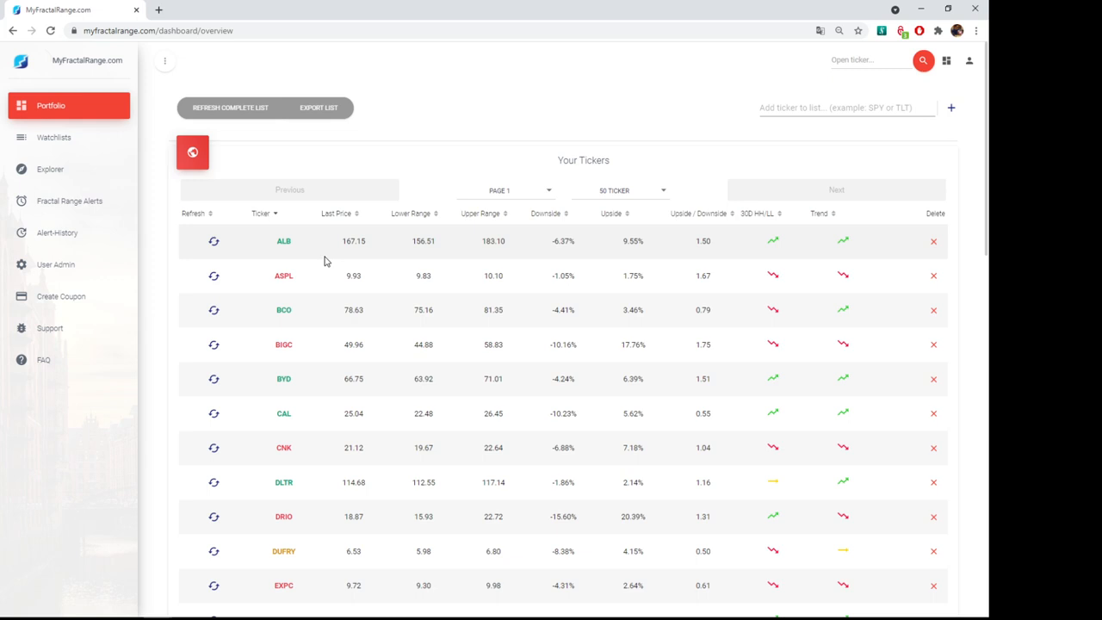
{"action": "left_click", "coordinate": [48, 327]}
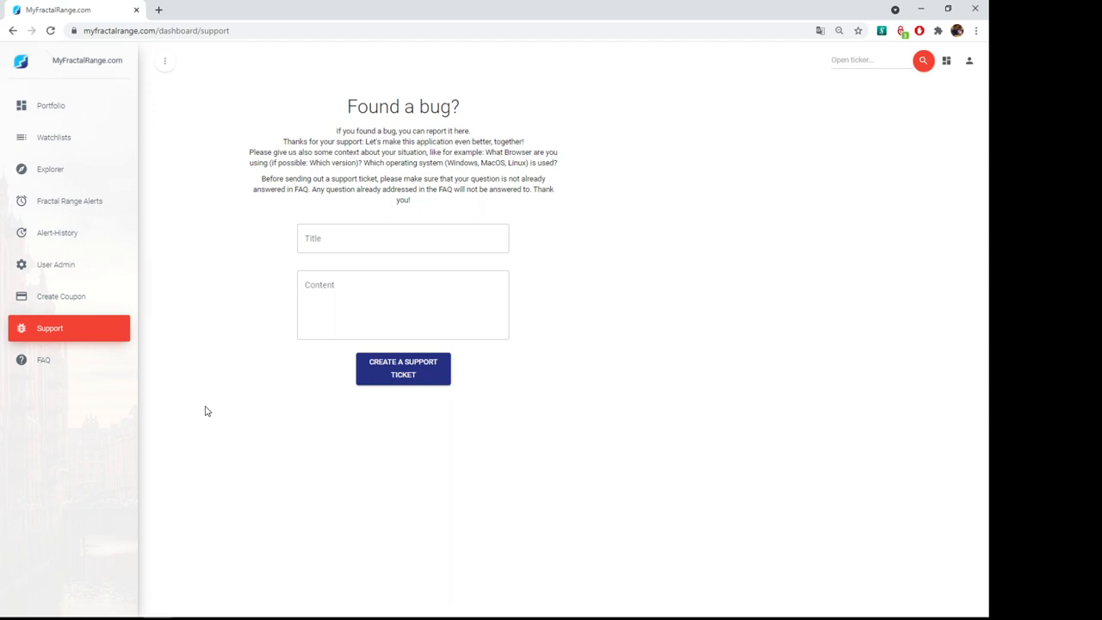
{"action": "left_click", "coordinate": [43, 360]}
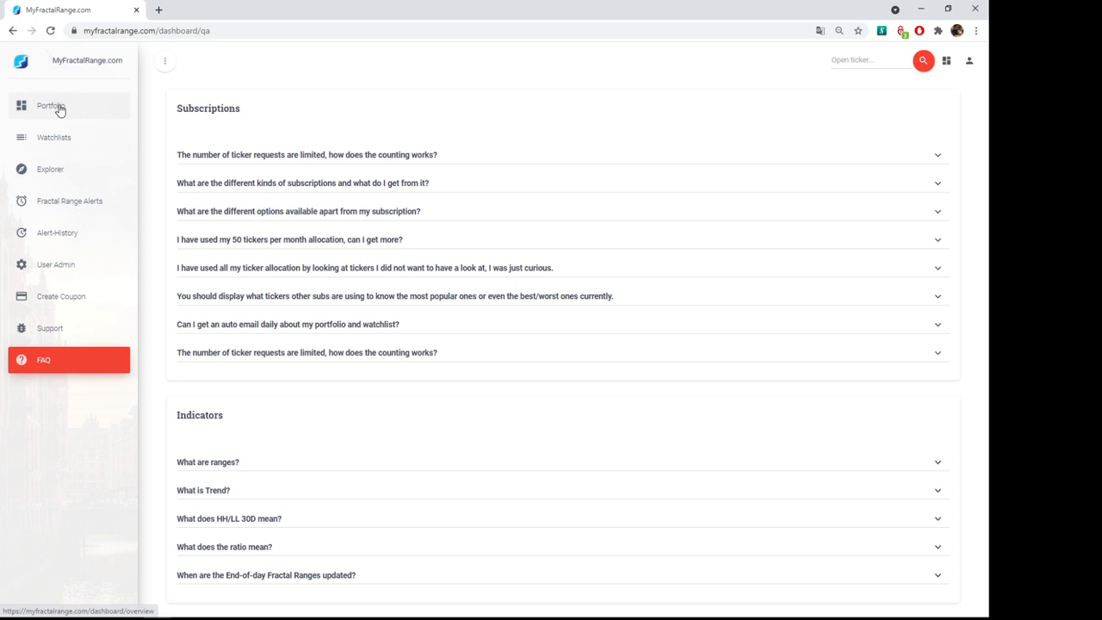